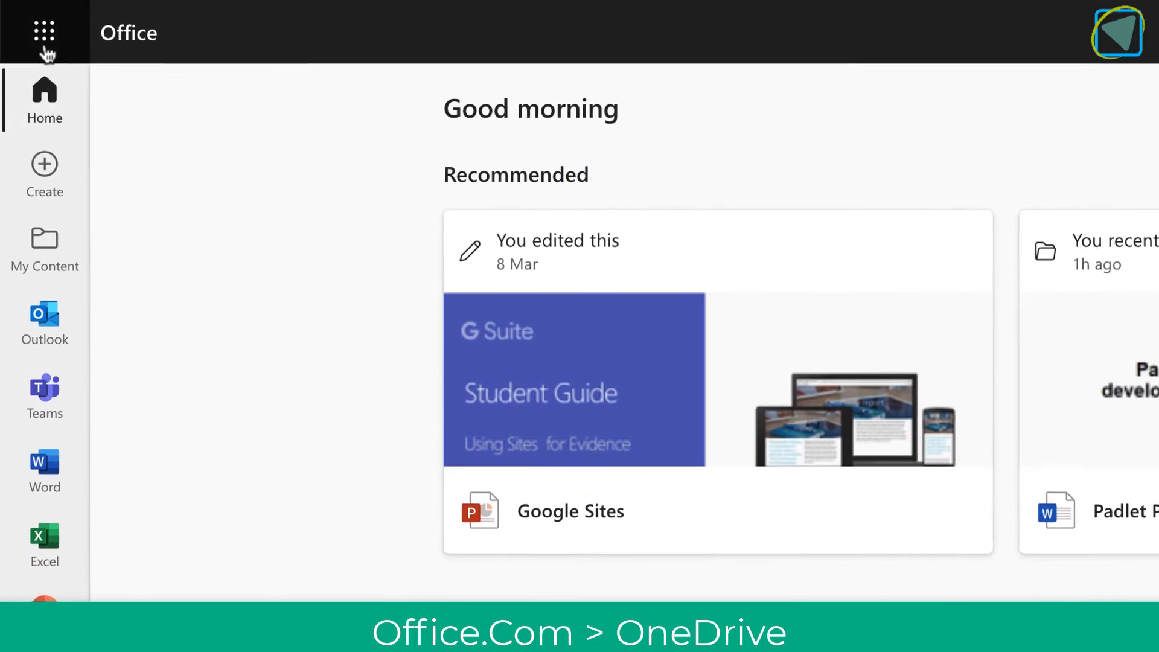
Step: Launch OneDrive from the Office.com app launcher to view My files
left_click(43, 33)
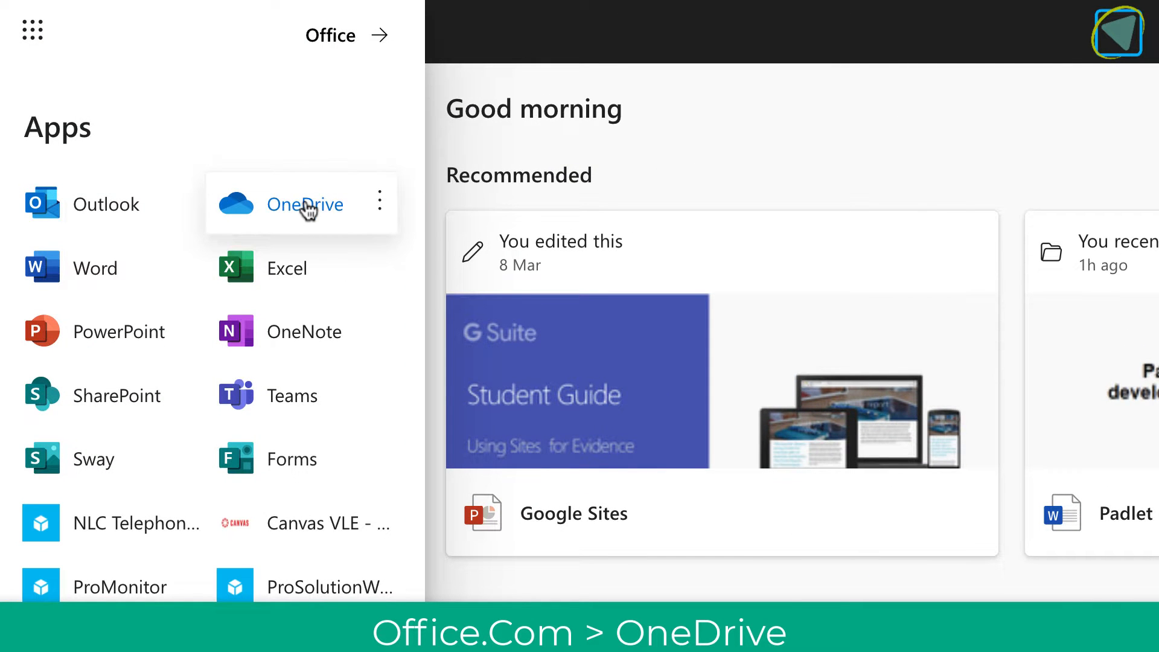
left_click(305, 205)
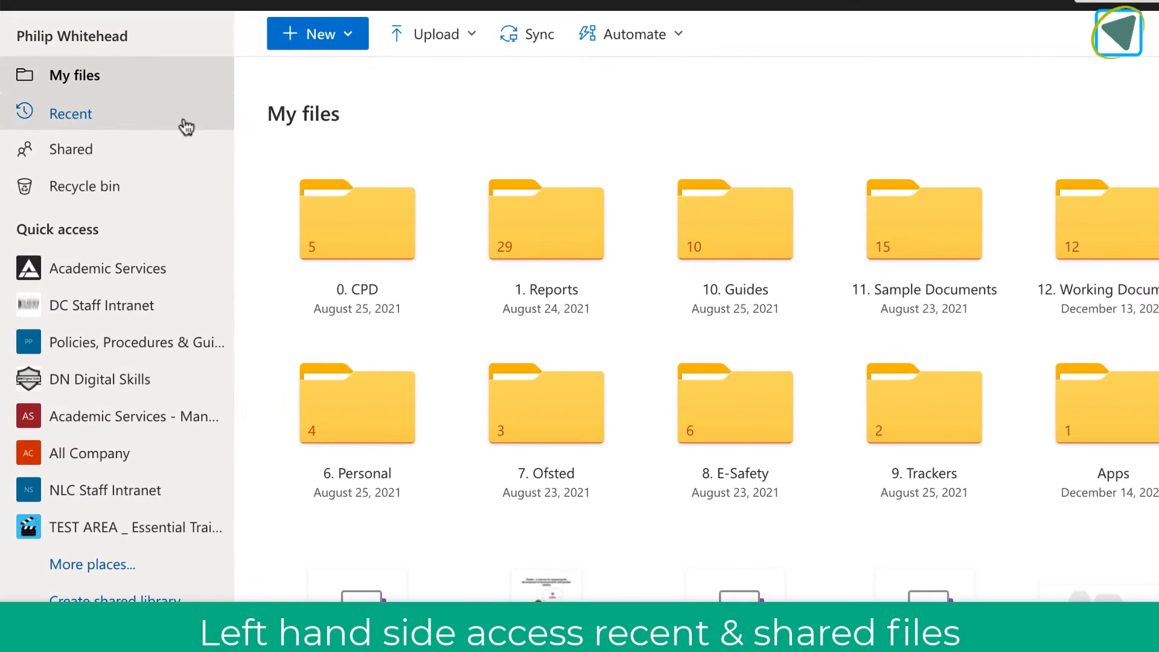
left_click(72, 113)
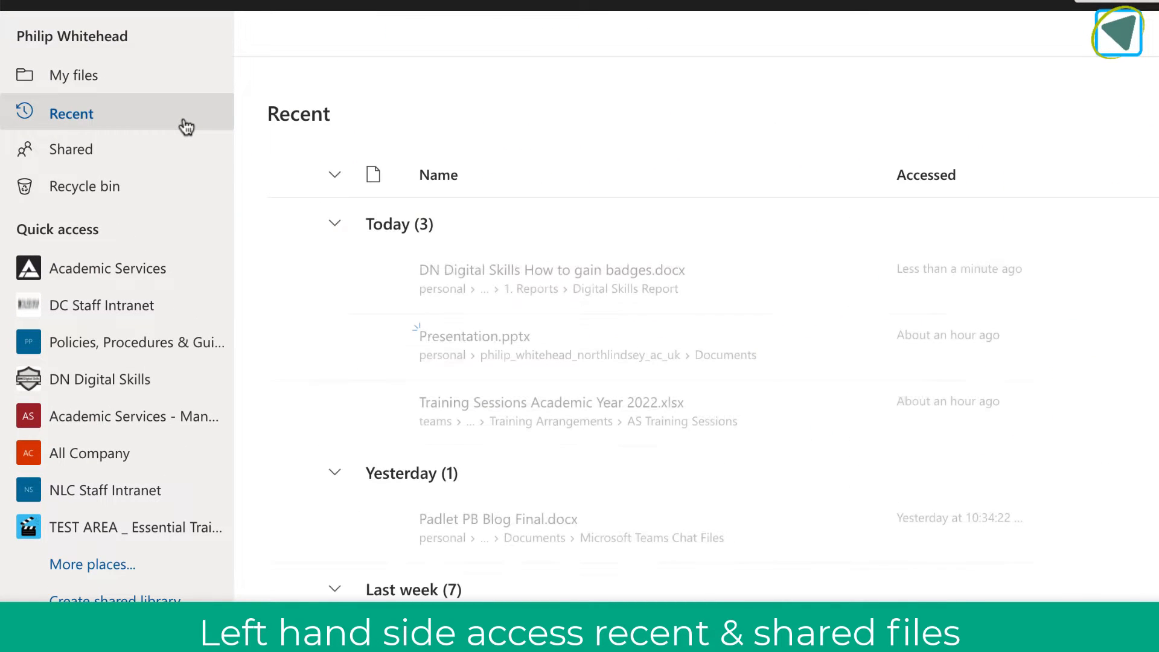
left_click(72, 148)
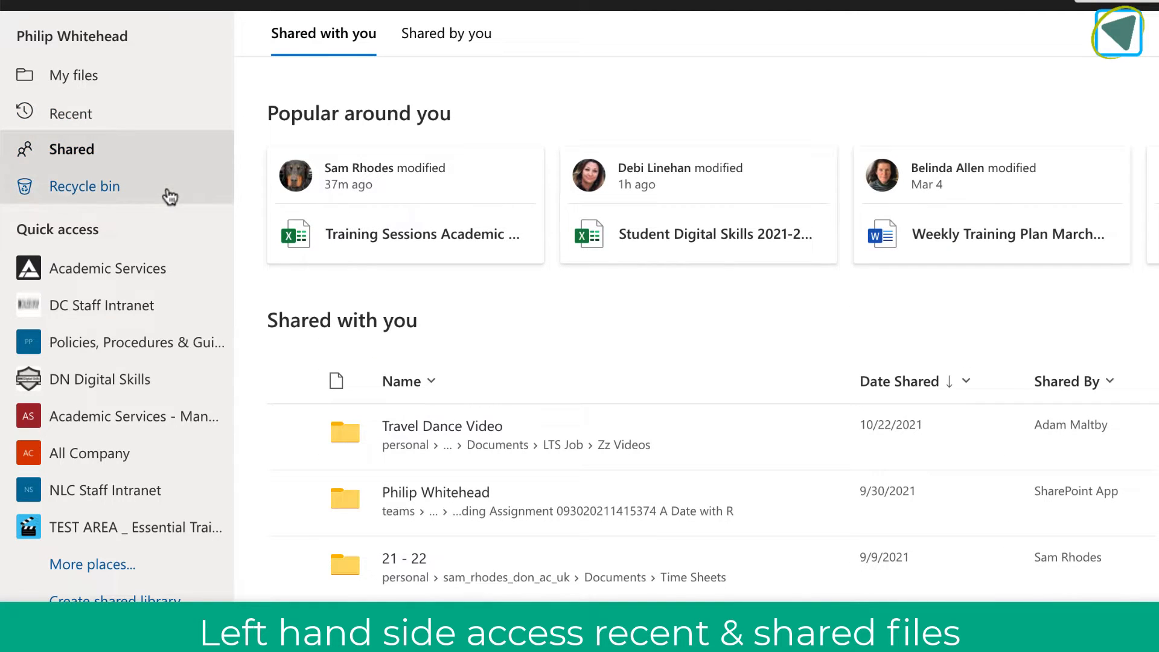
left_click(85, 185)
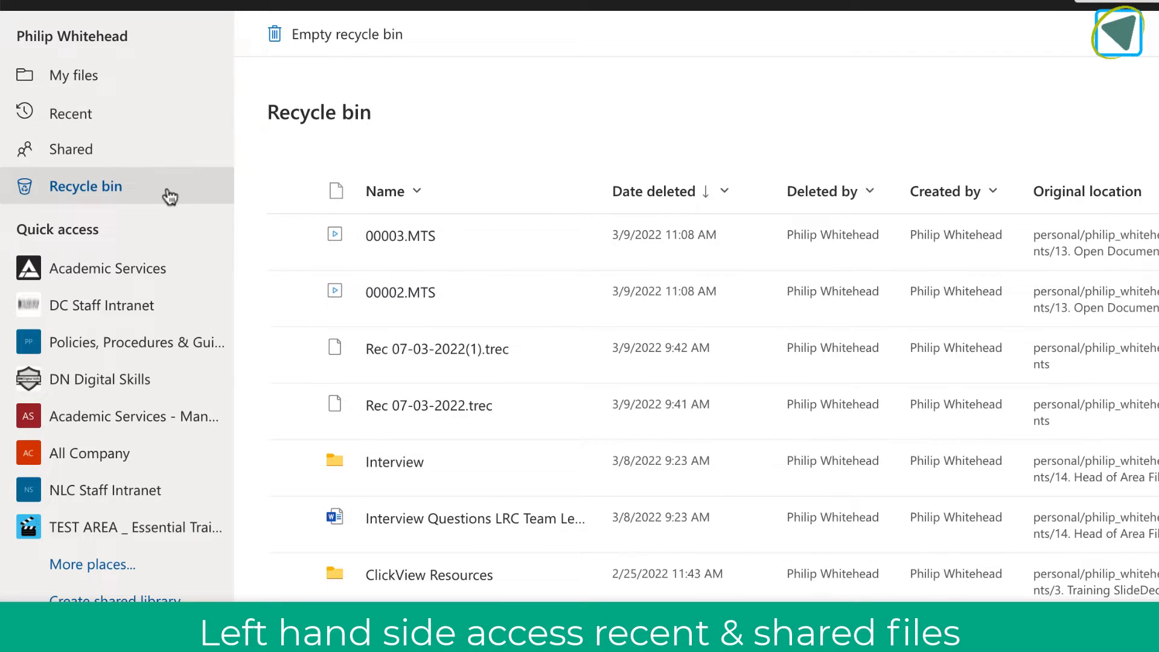
mouse_move(73, 75)
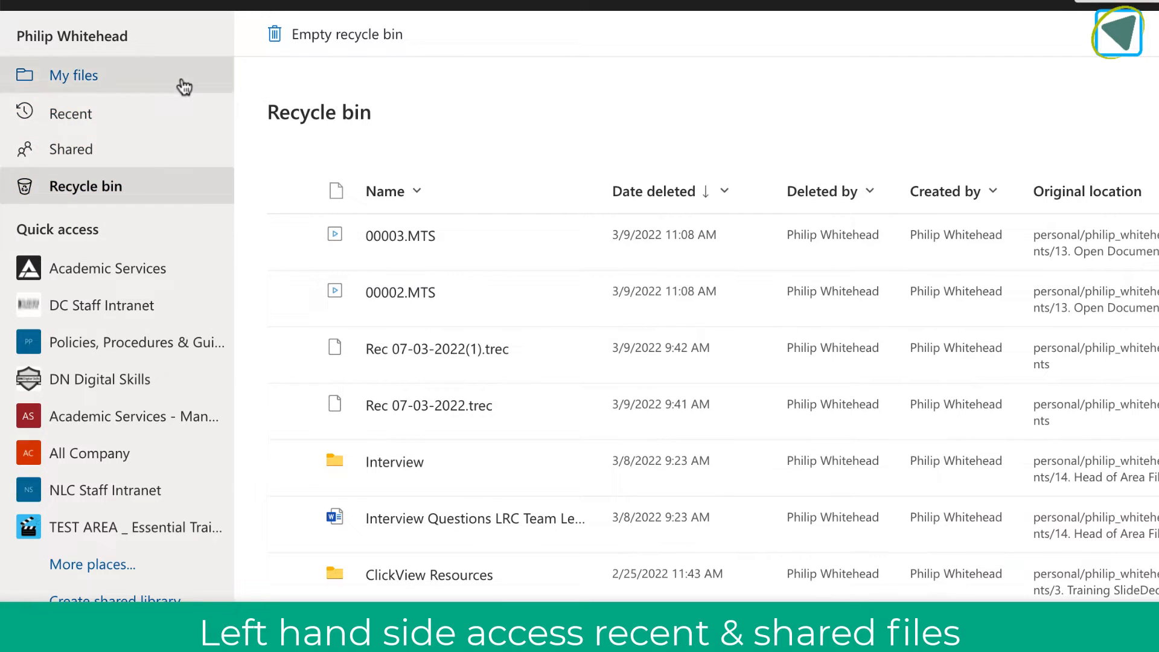
left_click(73, 75)
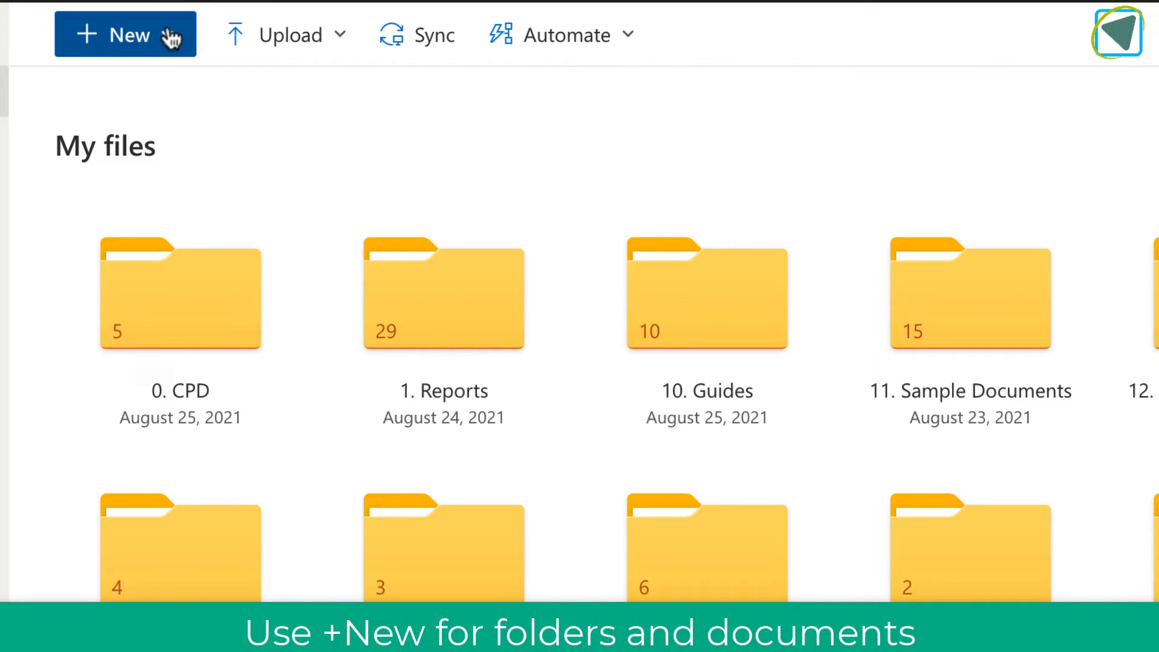
Step: Create a new folder named 'Test' in My files
left_click(125, 34)
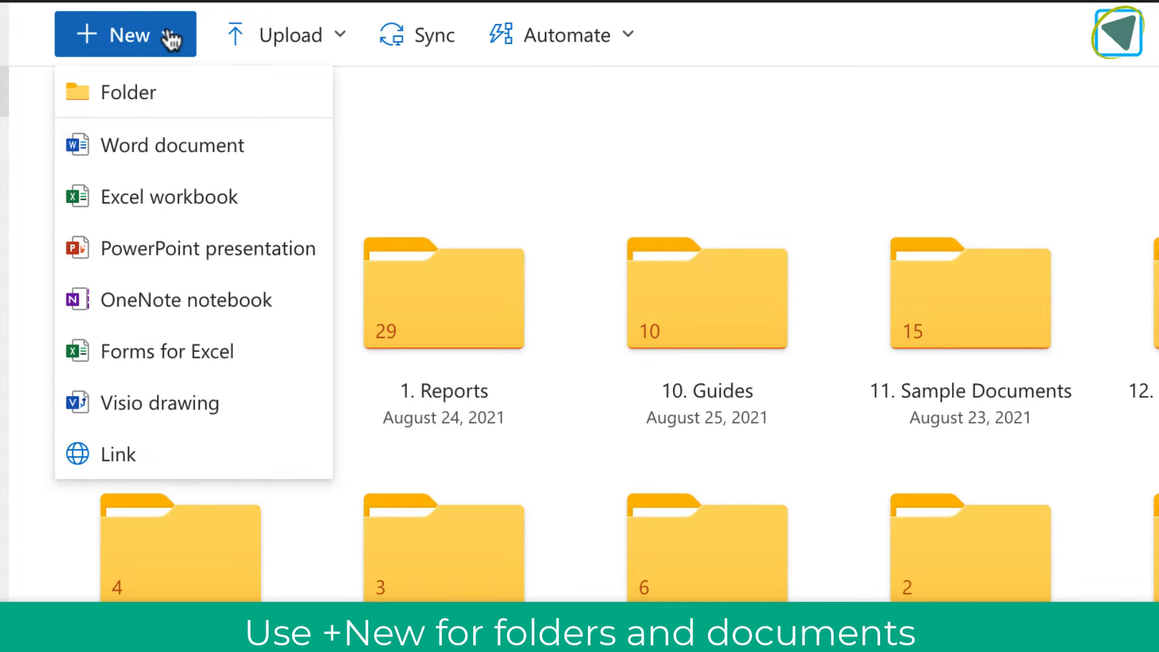
left_click(128, 92)
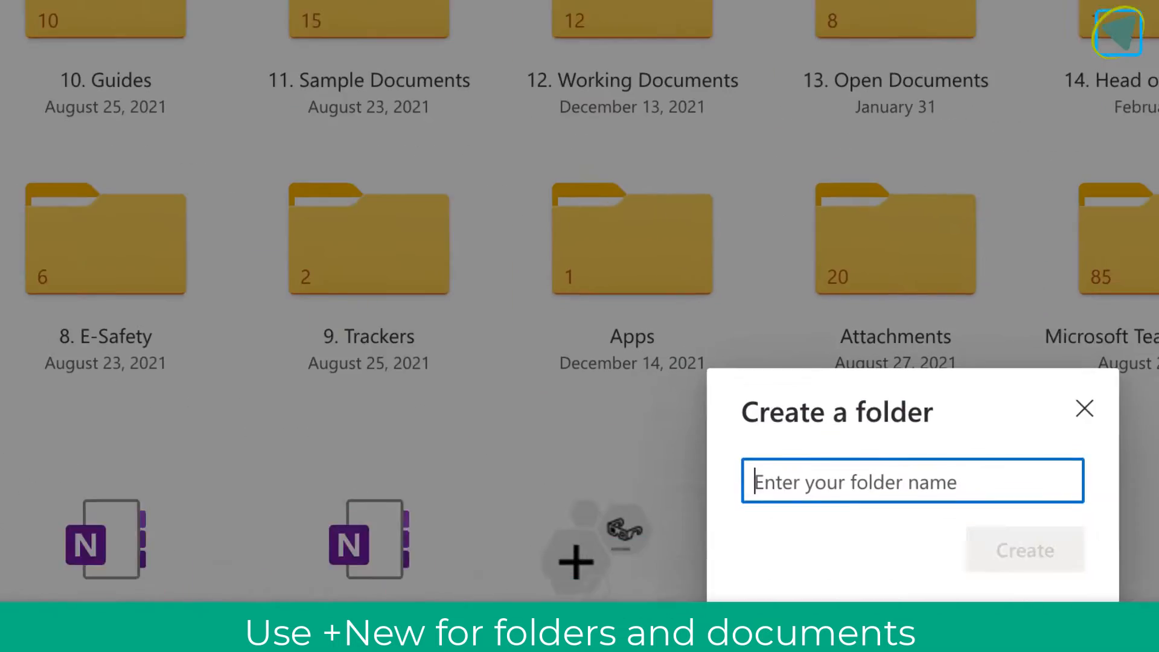
type("Test")
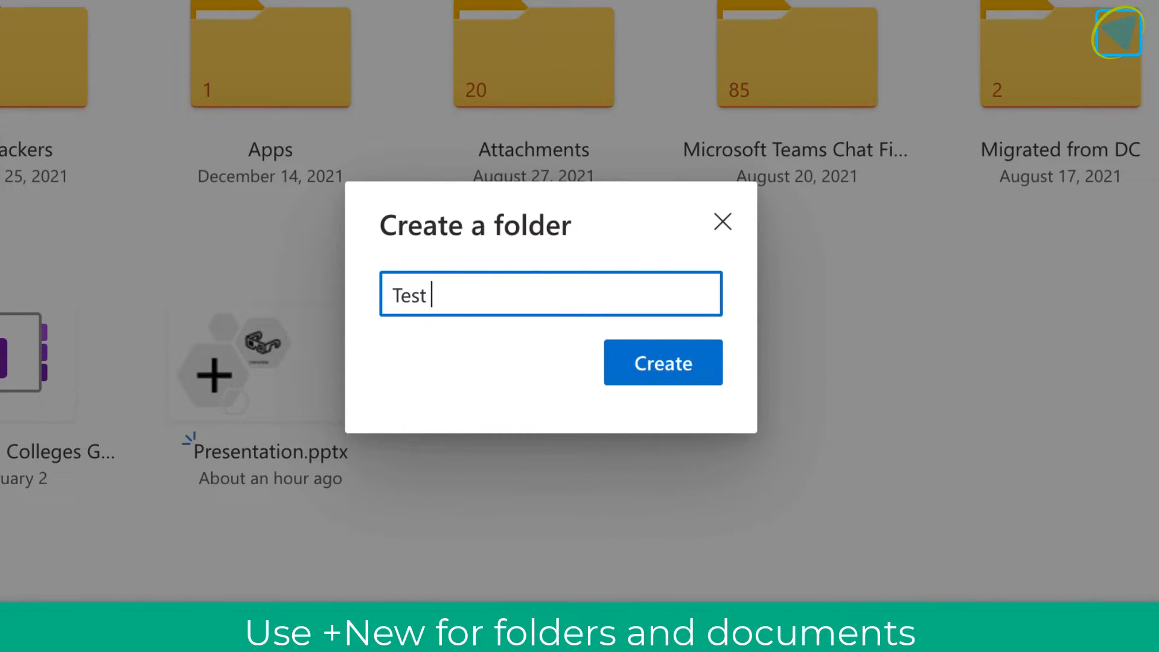
left_click(663, 362)
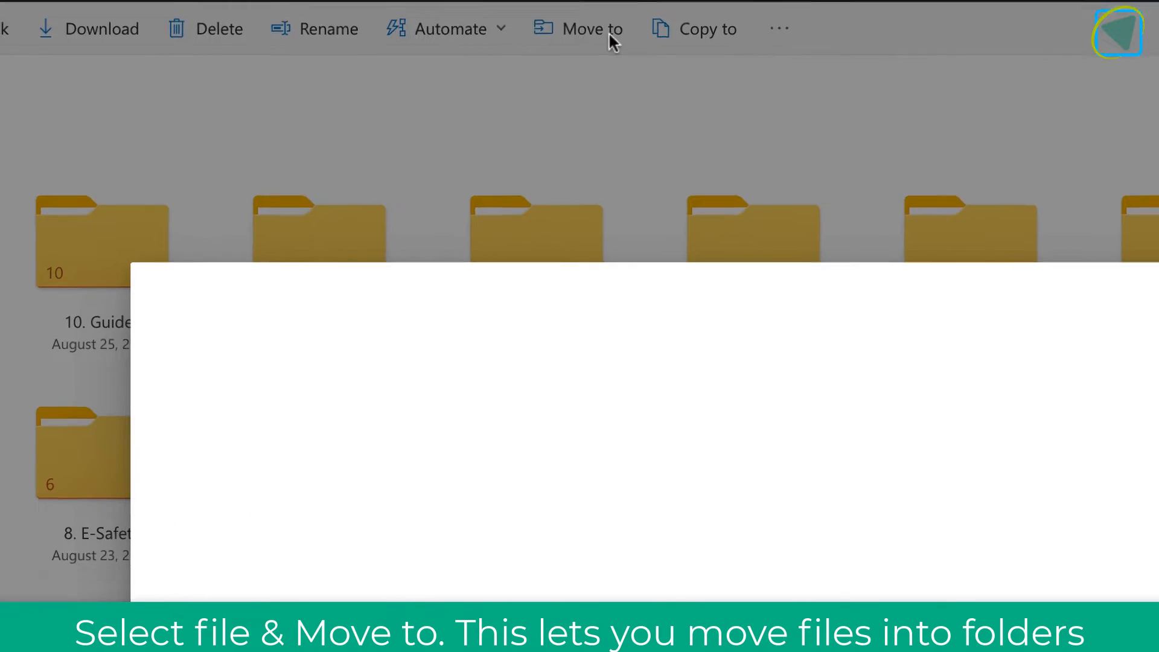
Step: Move the selected file into Test Folder using Move to
left_click(591, 29)
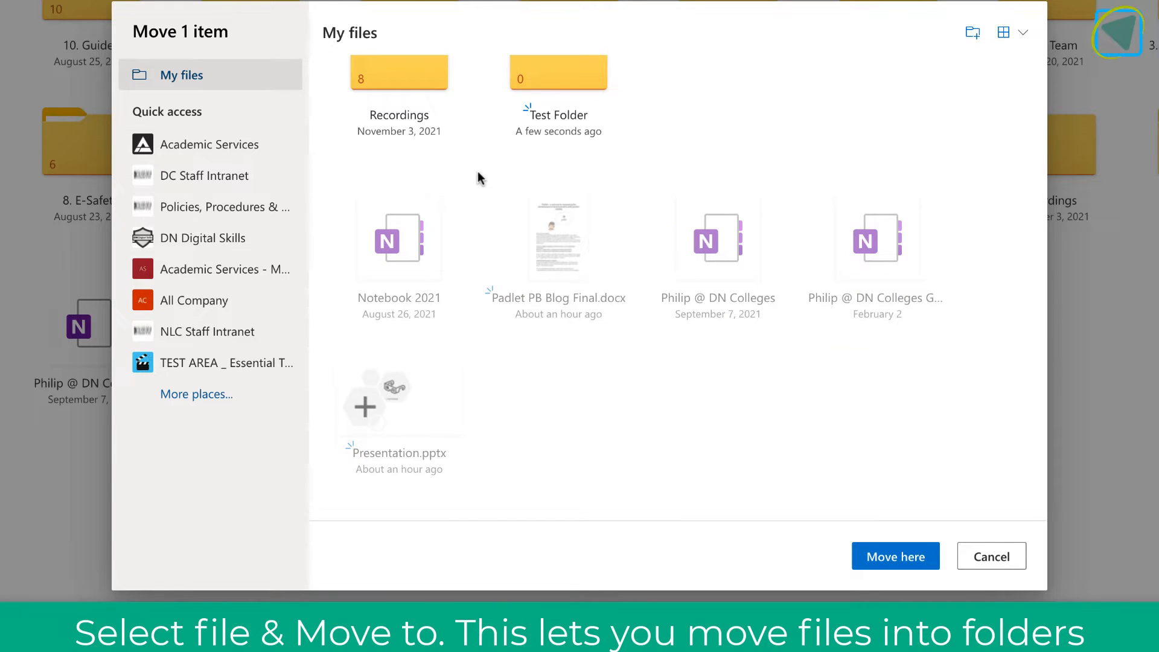
double_click(558, 72)
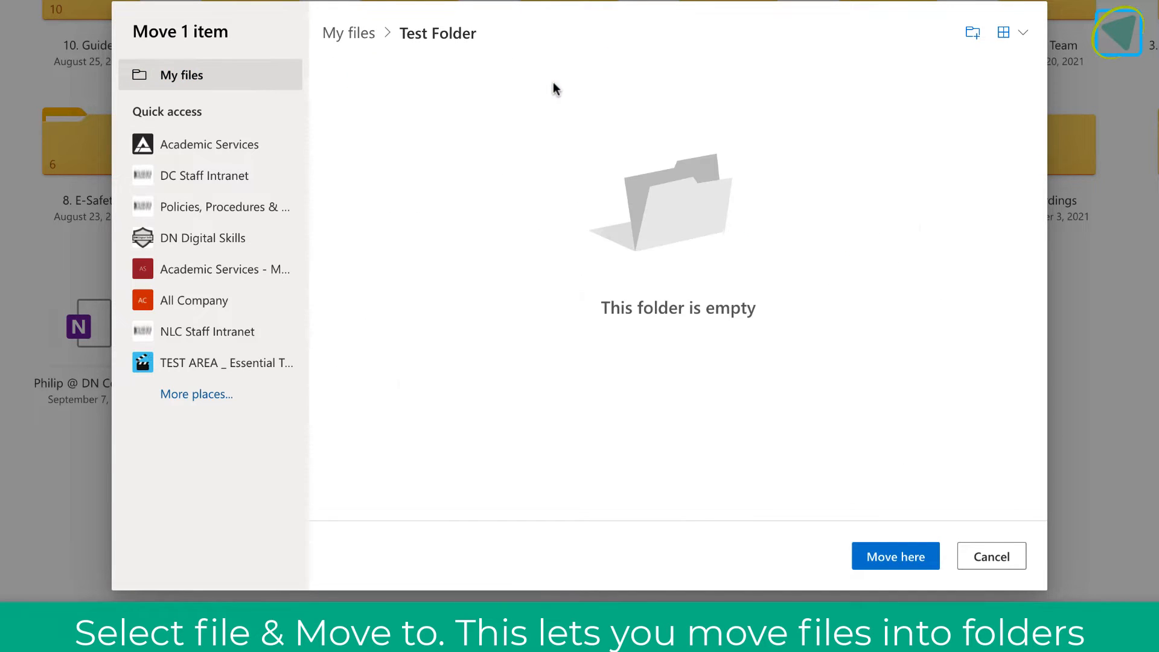
left_click(895, 556)
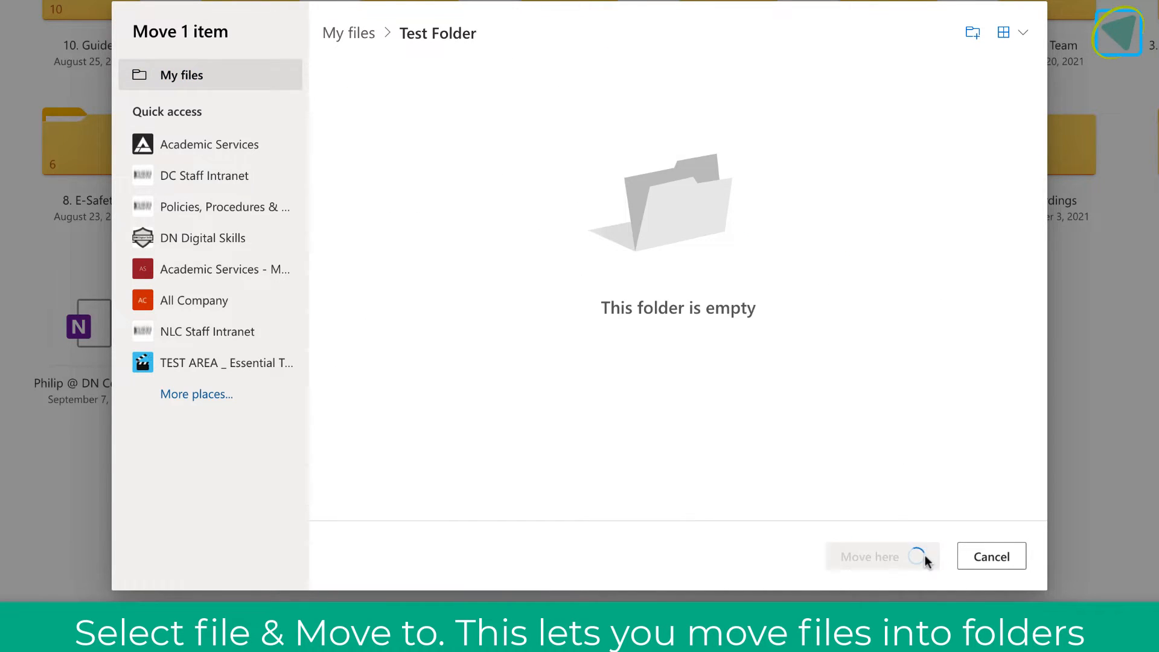
left_click(869, 557)
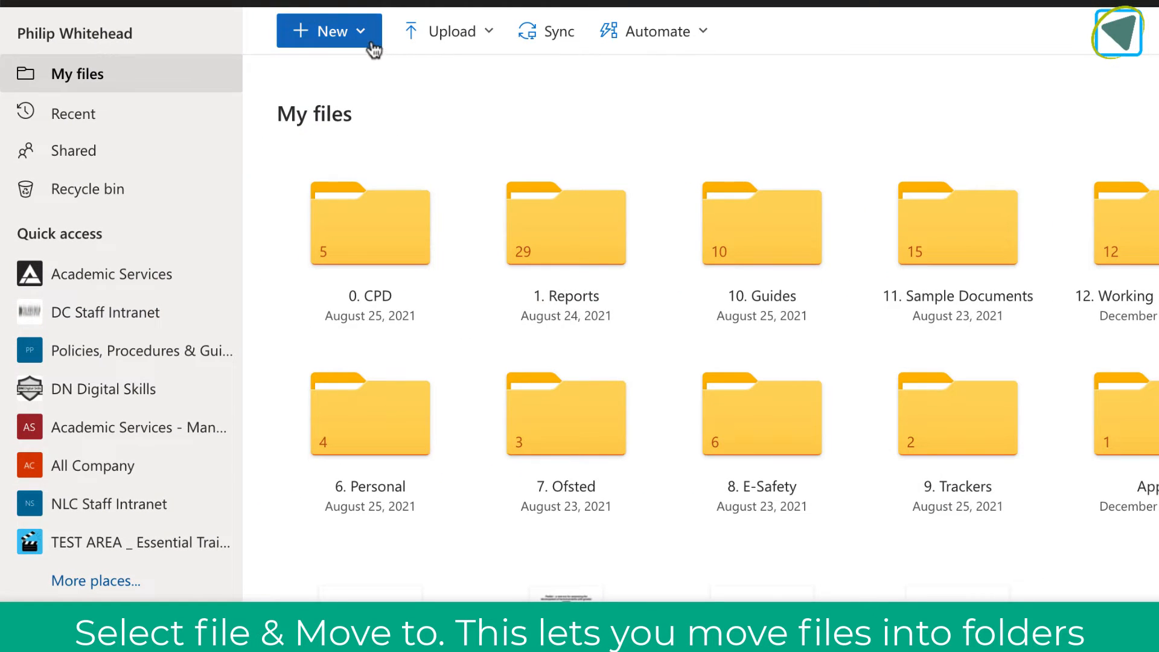
Step: Create a new Word document and rename it Test.docx
left_click(329, 31)
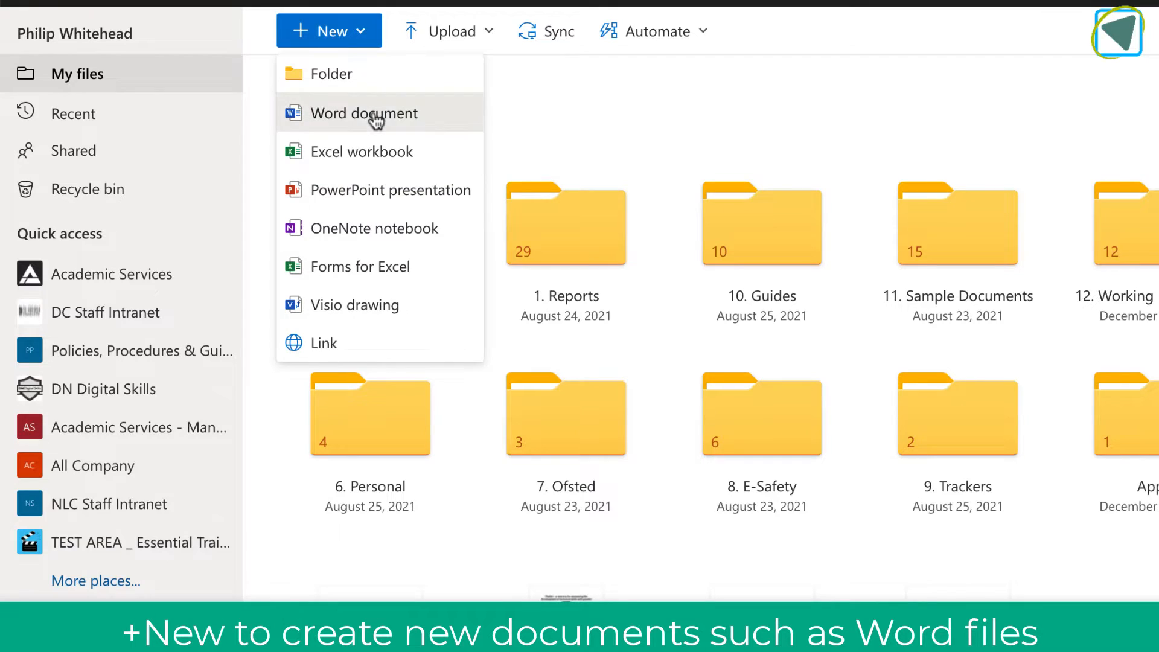
left_click(365, 113)
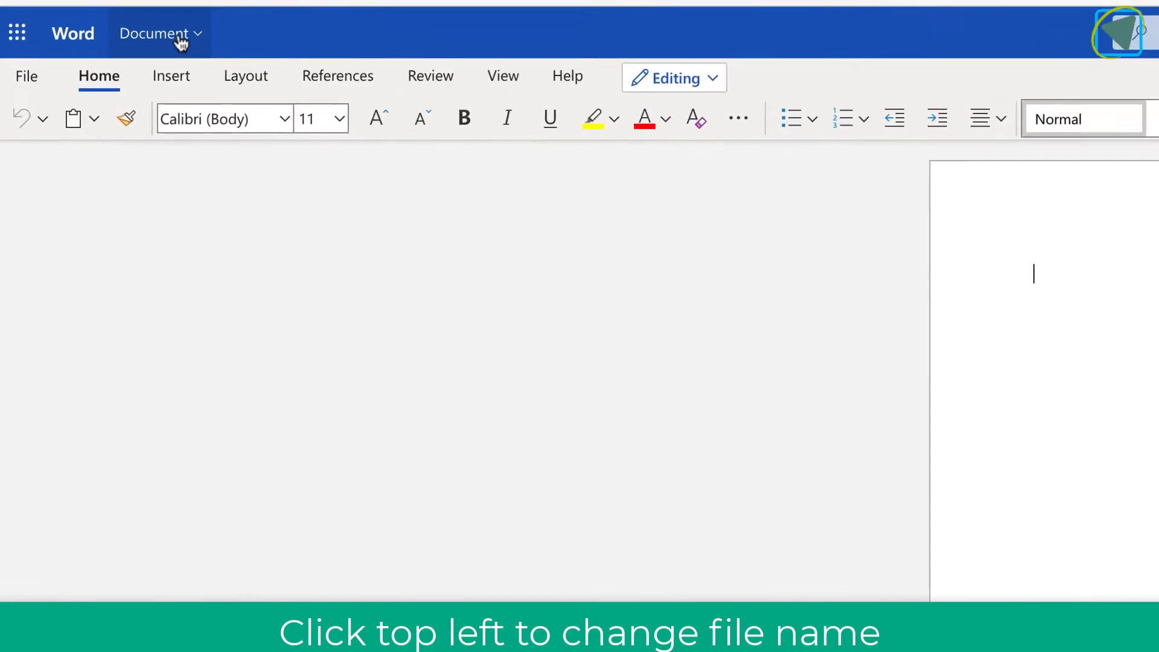
left_click(155, 32)
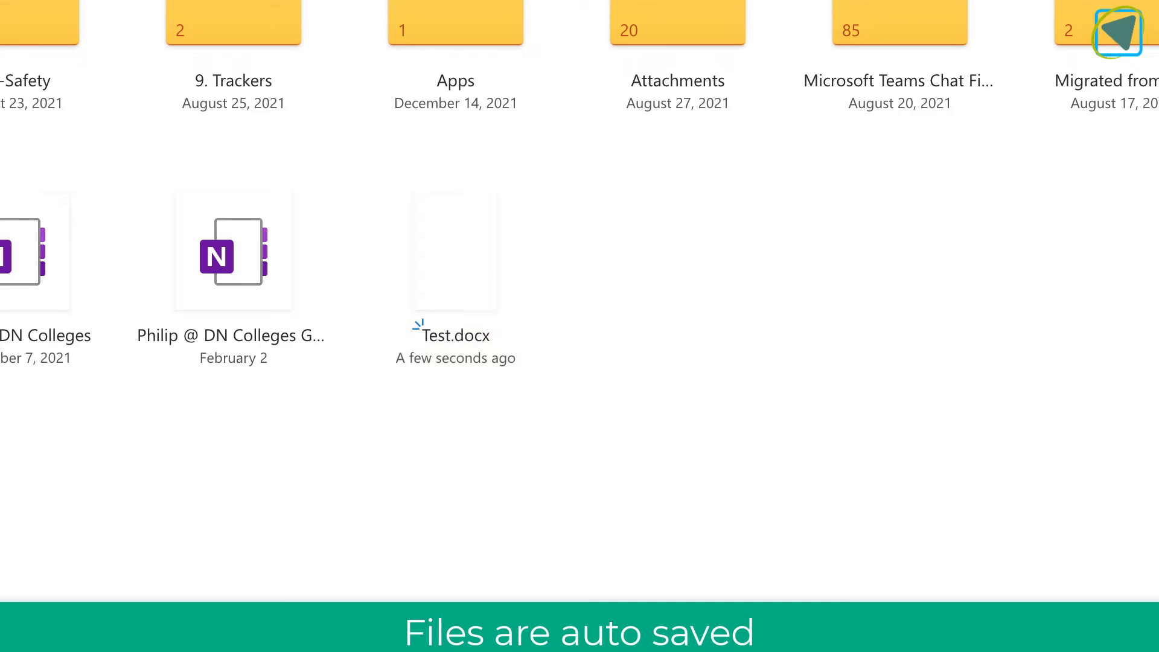
Step: Review the Sort choices, then switch My files to List view
left_click(963, 32)
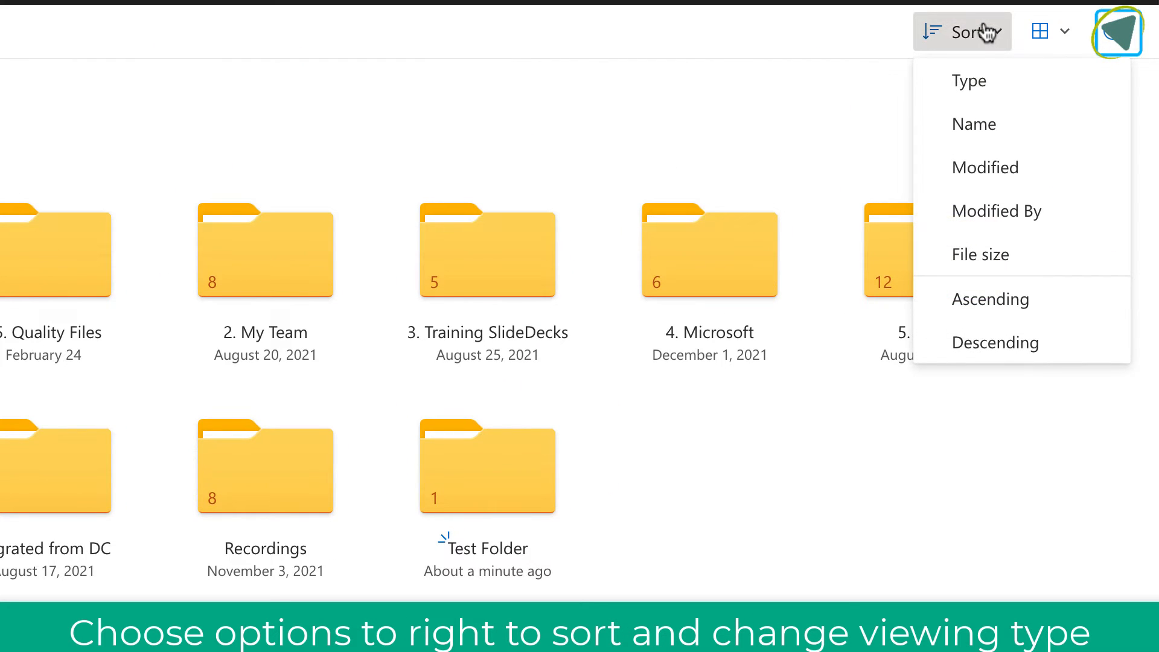
mouse_move(1017, 36)
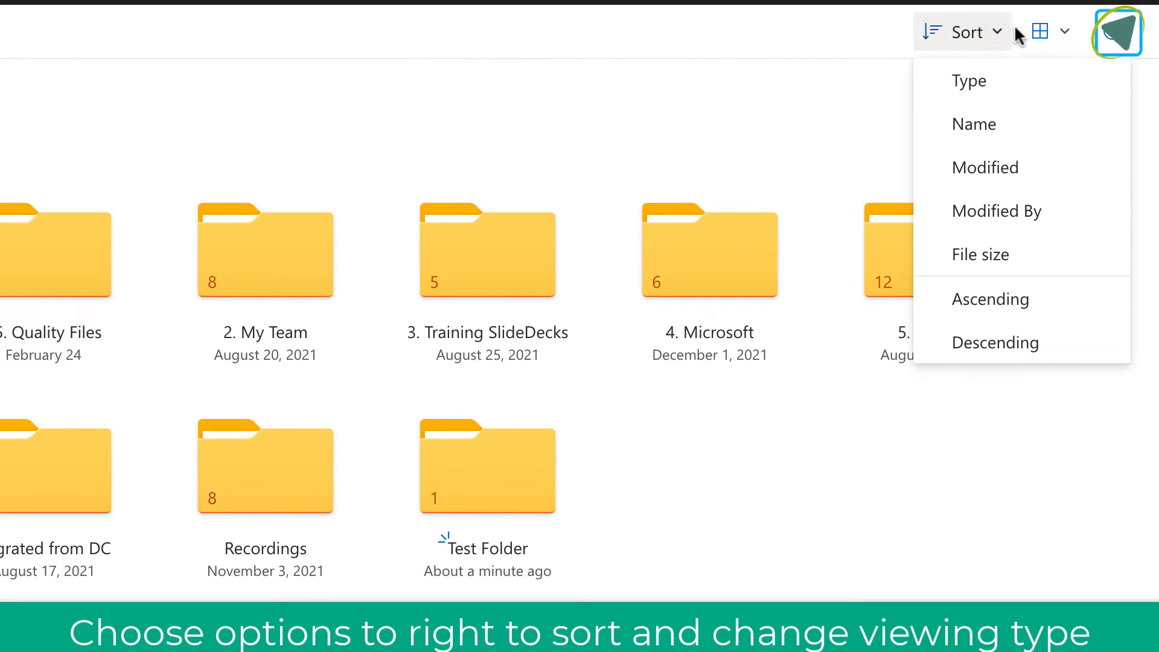
left_click(1038, 32)
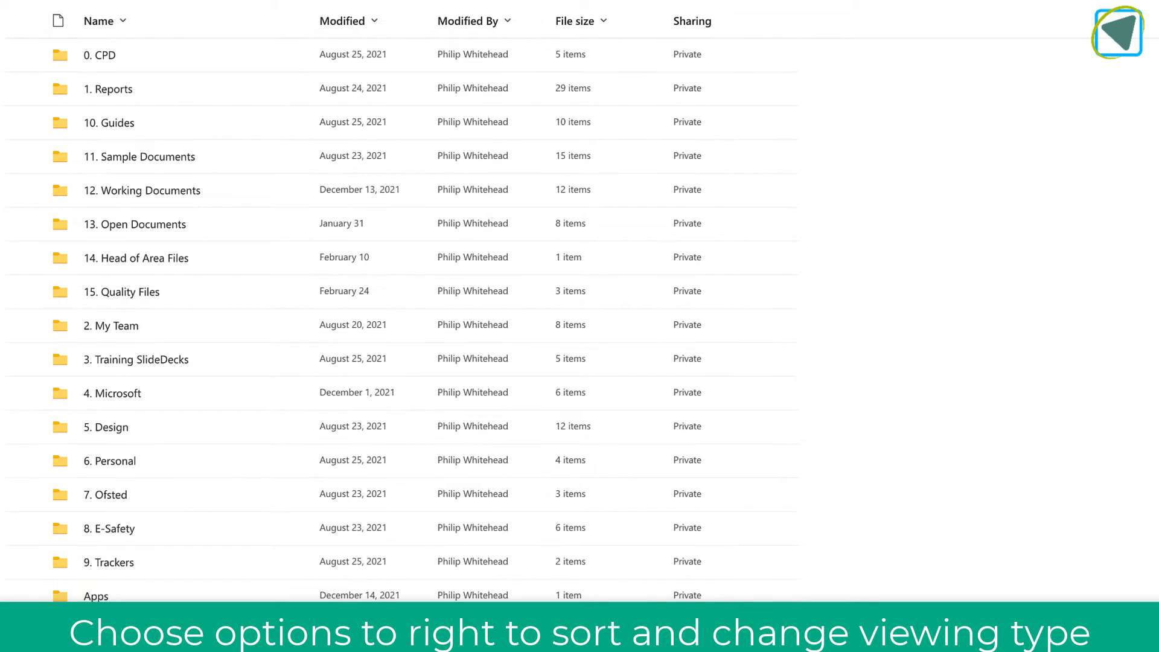
Step: Drag Test.docx into Test Folder
scroll("down", 3)
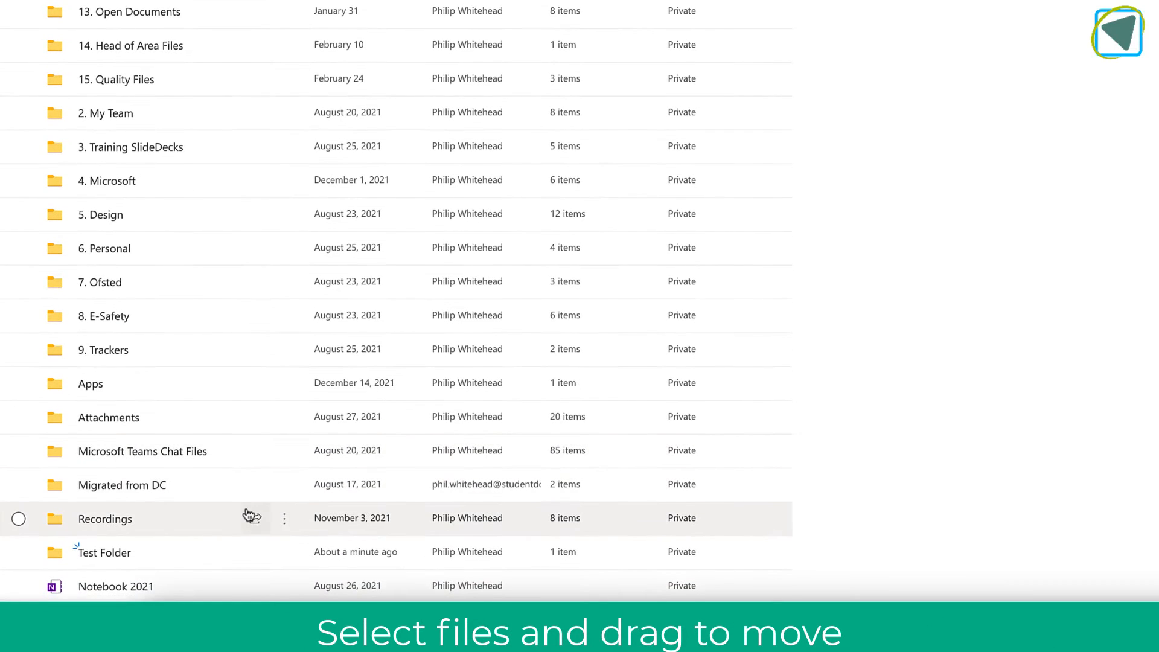
scroll("down", 3)
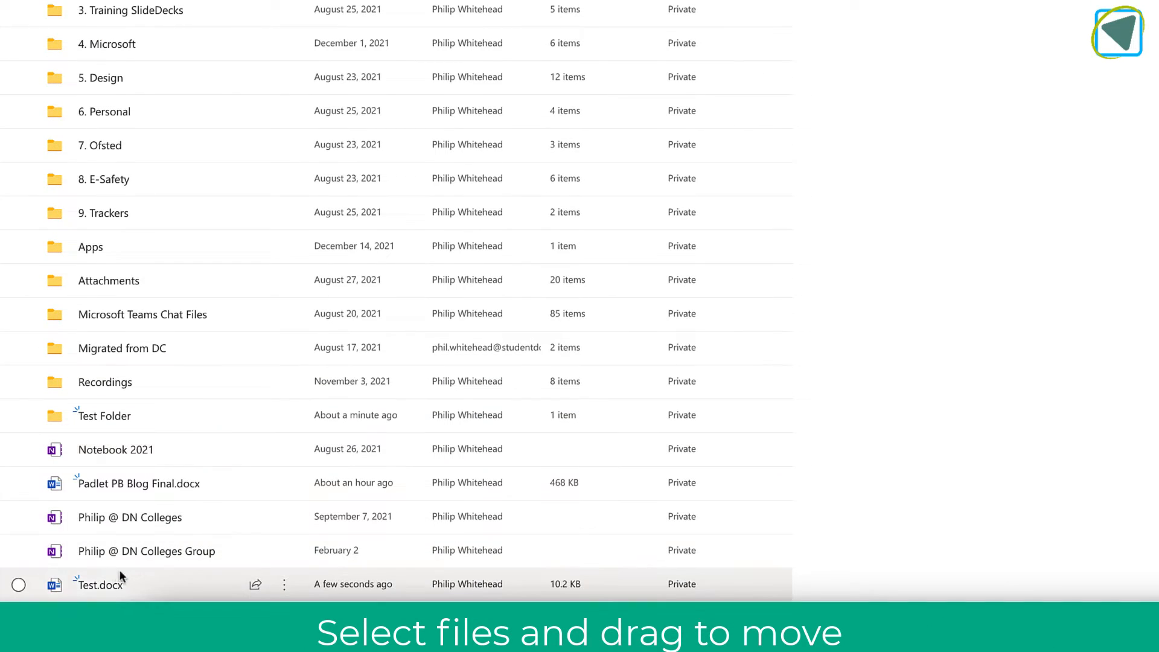
left_click_drag(100, 583, 108, 414)
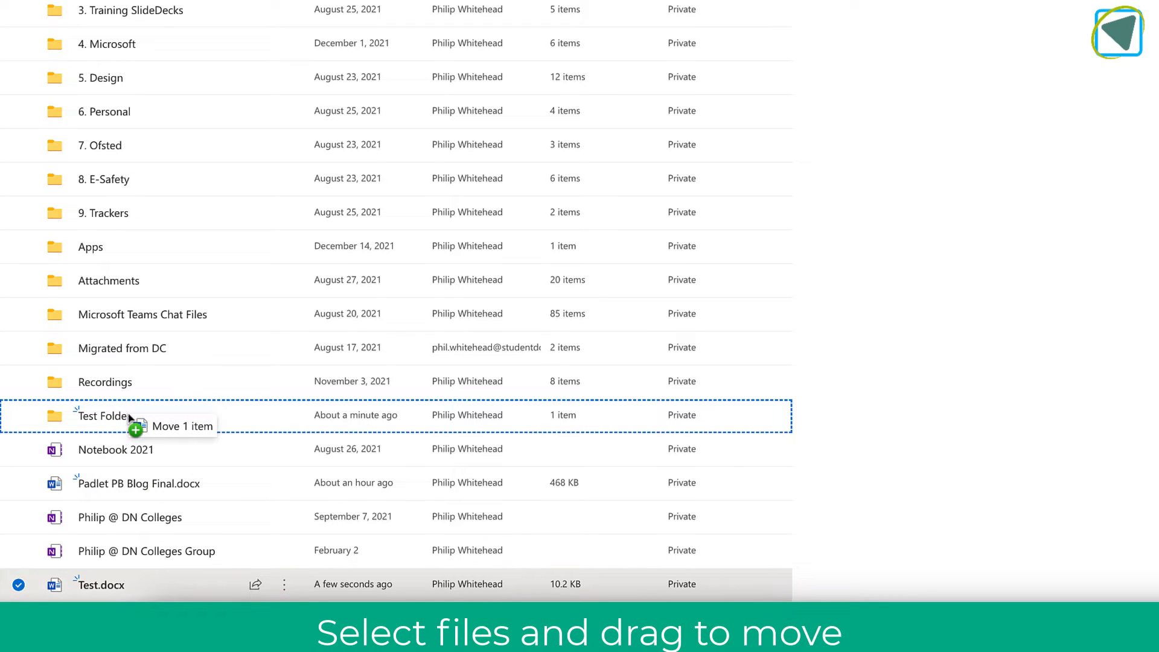
left_click_drag(99, 584, 103, 415)
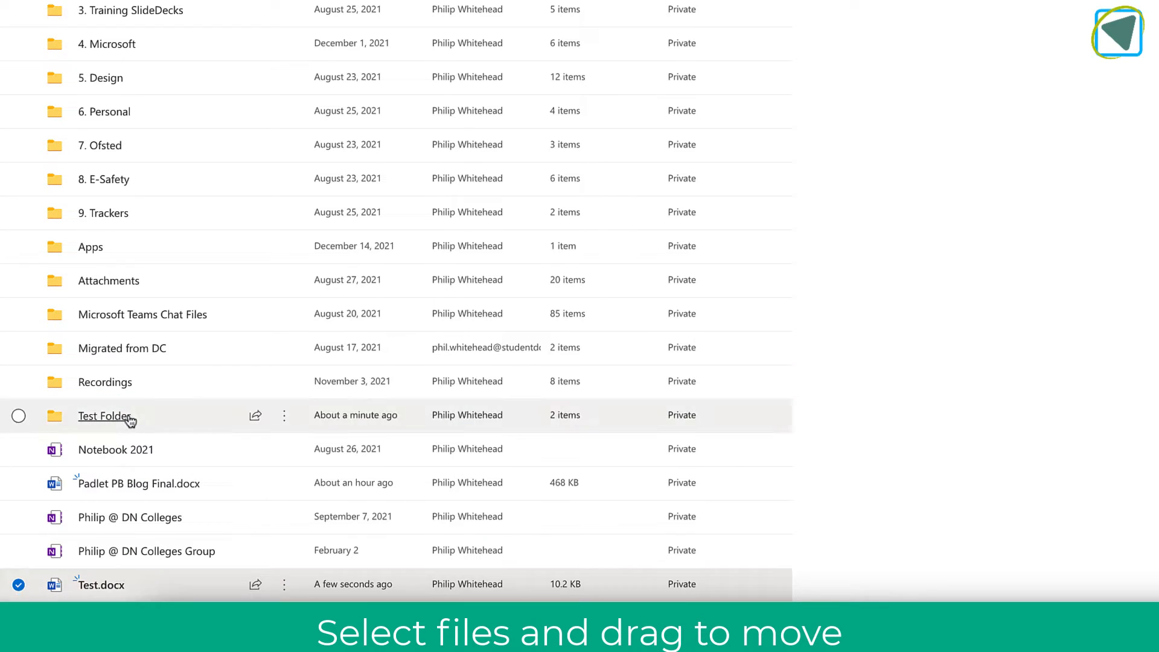
Step: Drag Test Folder into Attachments and open the 3. Training SlideDecks folder
scroll("down", 3)
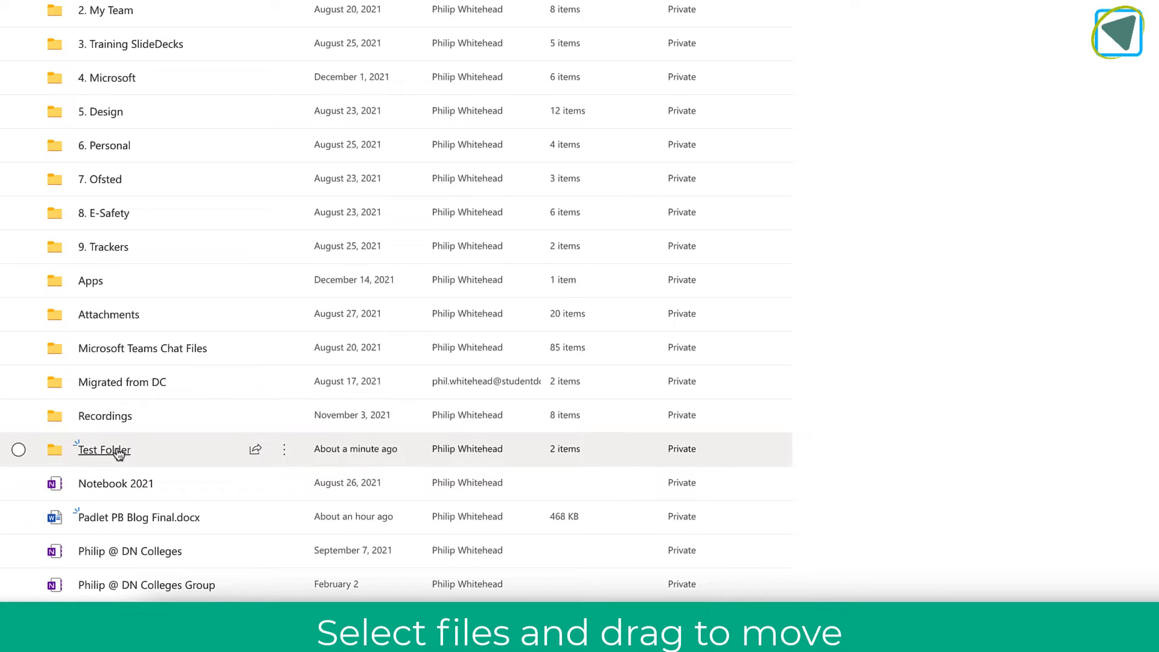
left_click_drag(103, 448, 141, 313)
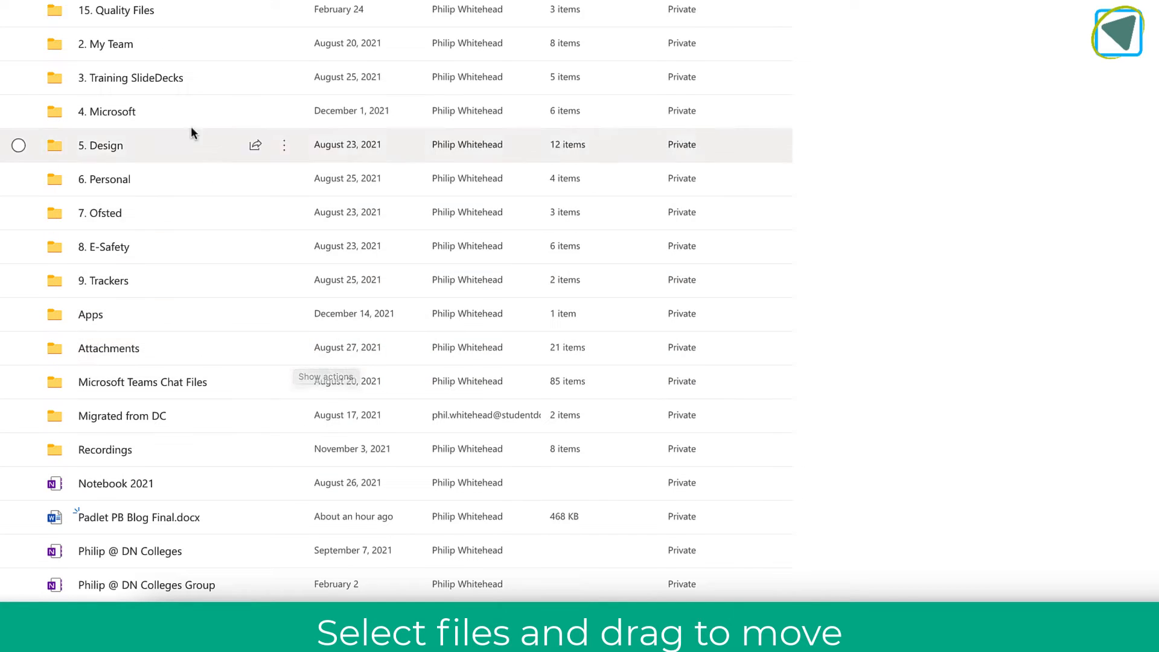
left_click(130, 77)
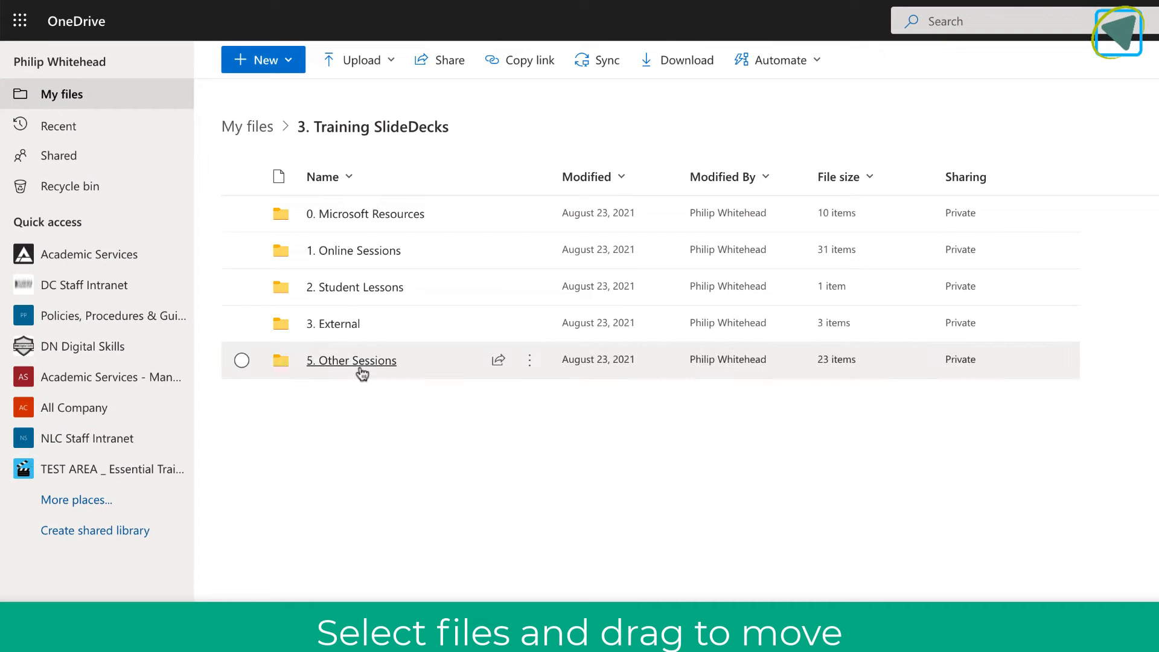
Step: Browse 5. Other Sessions and open Getting Started.pdf from its actions menu
left_click(352, 360)
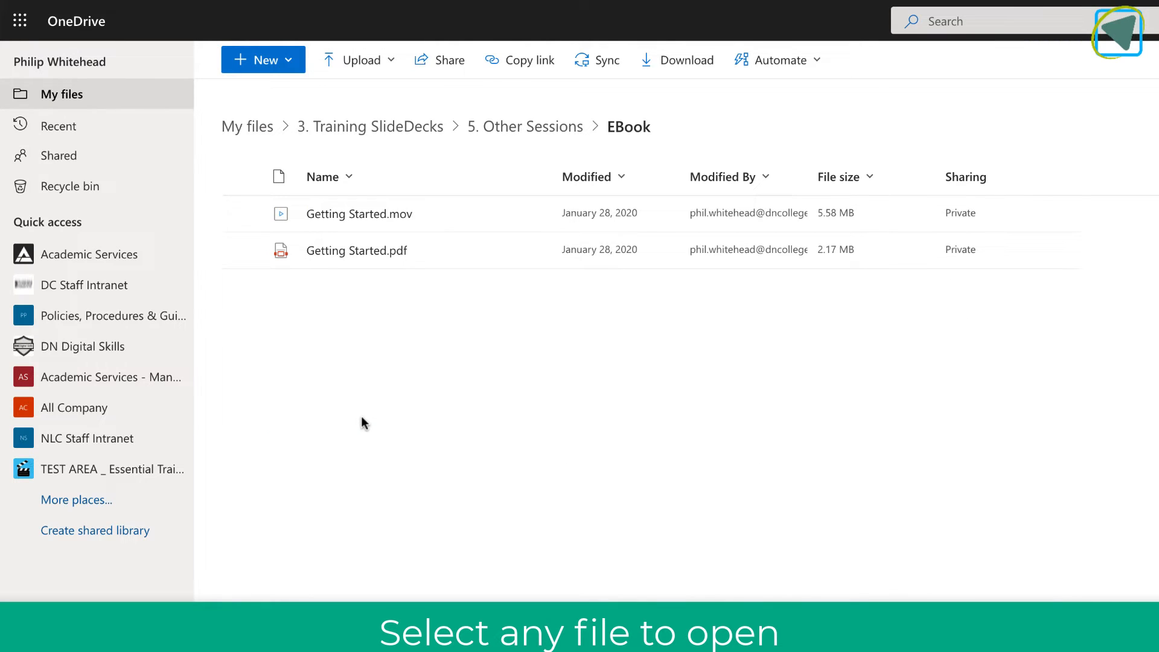
left_click(529, 250)
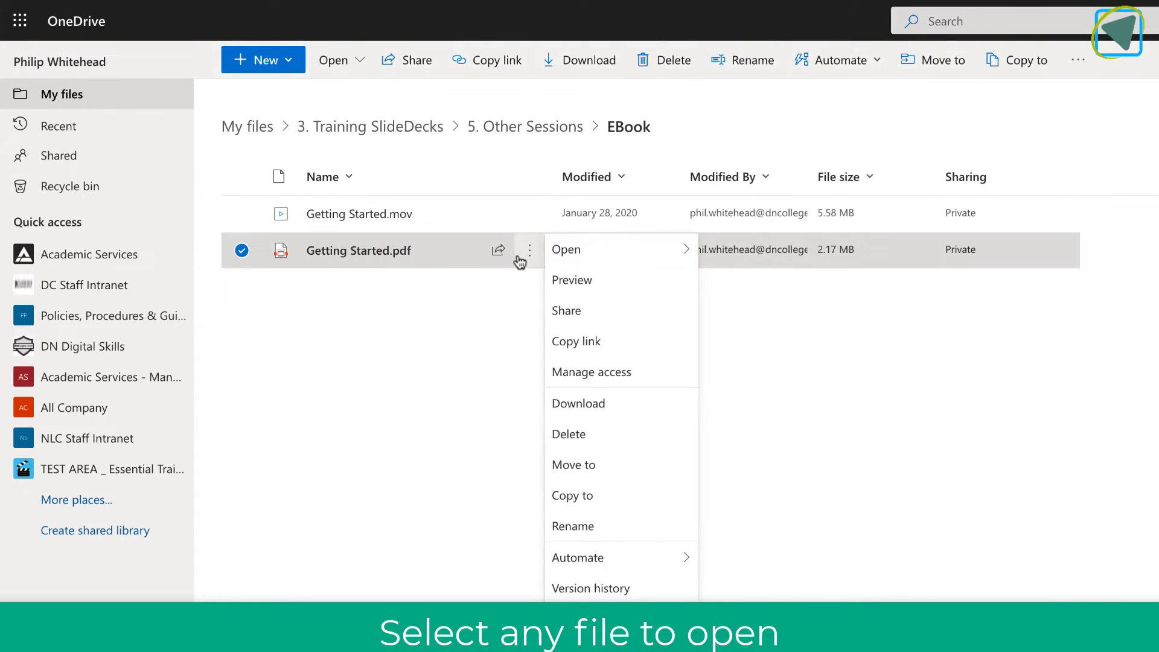
mouse_move(587, 249)
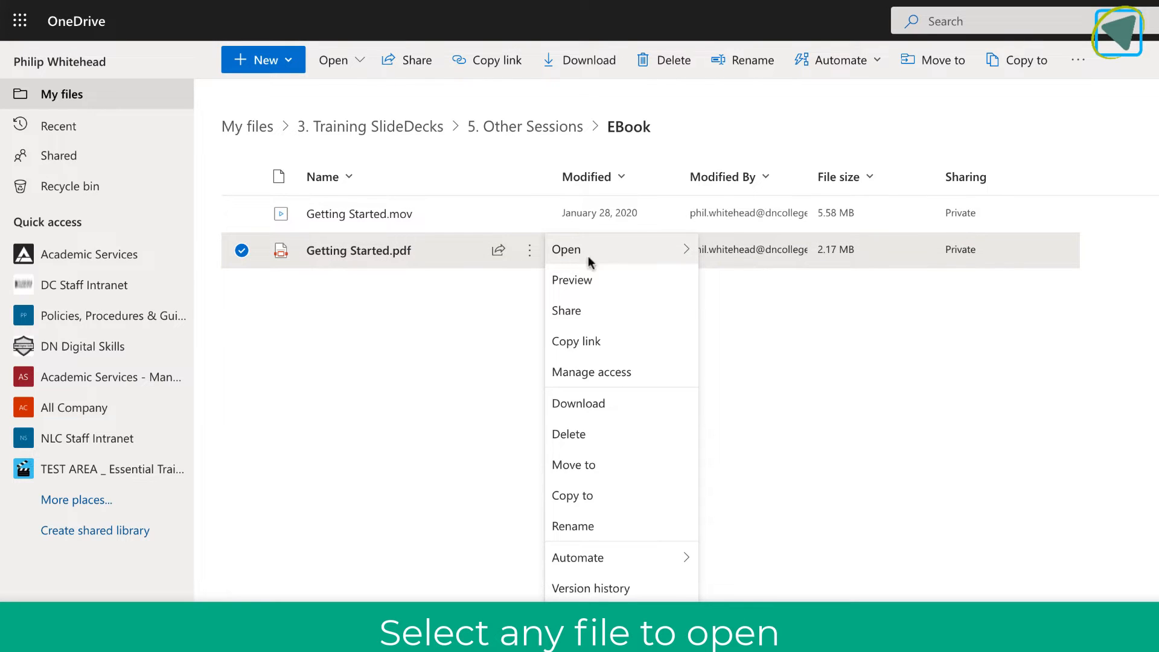
left_click(392, 291)
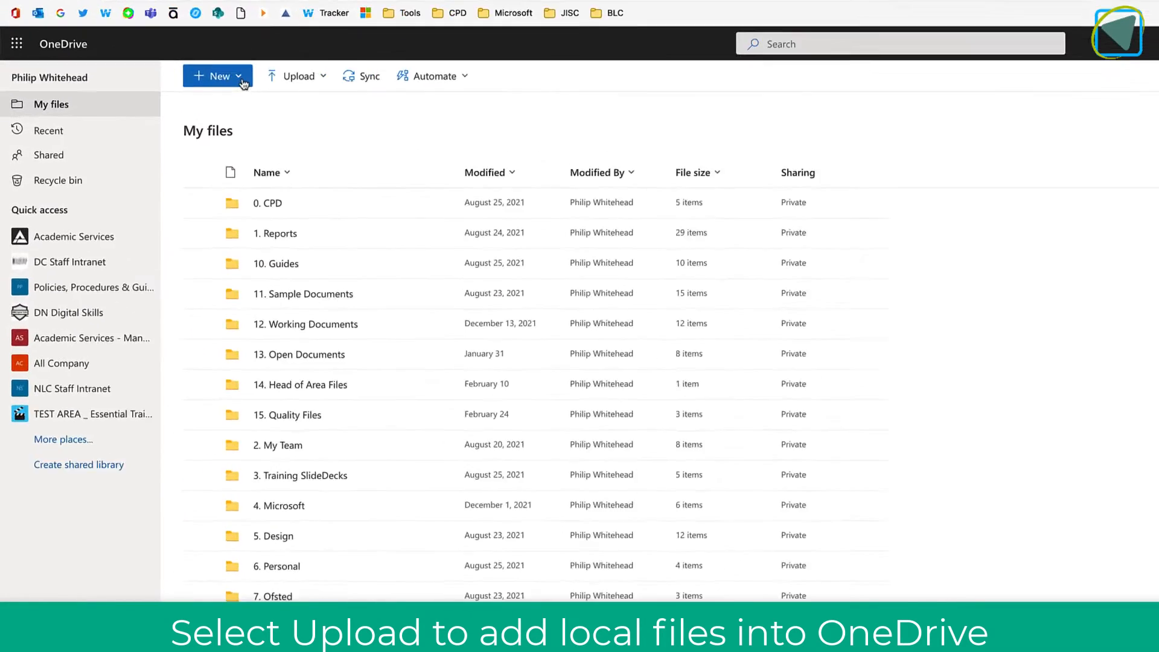
Step: Check the New item types, dismiss them, and show the Upload choices
left_click(217, 76)
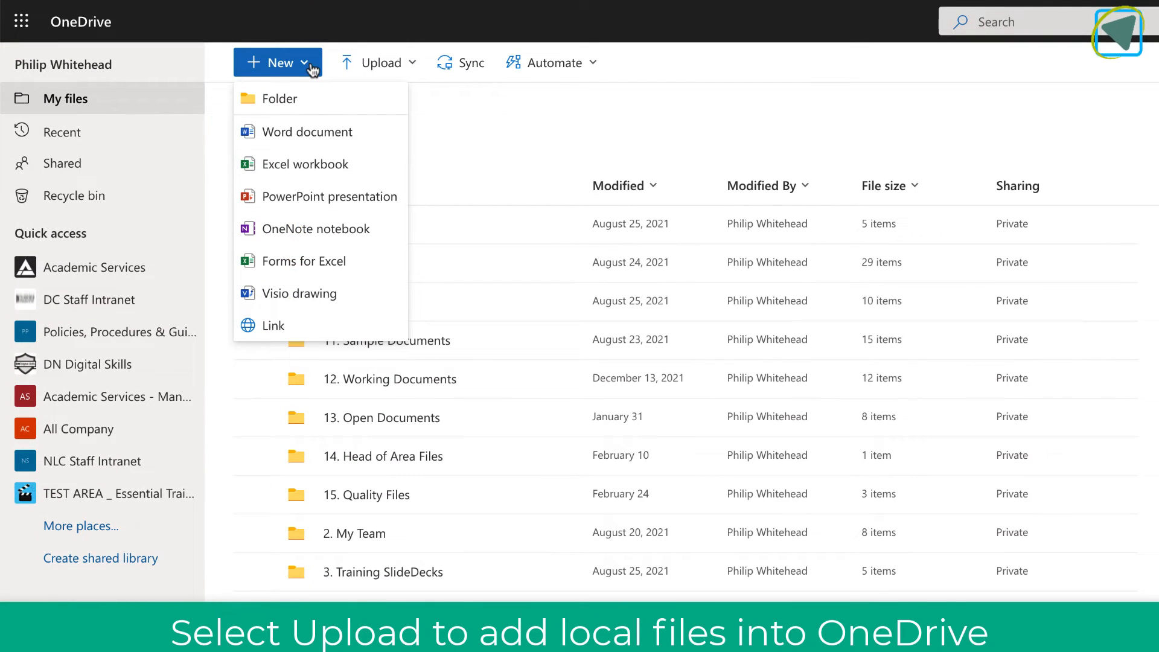
left_click(444, 132)
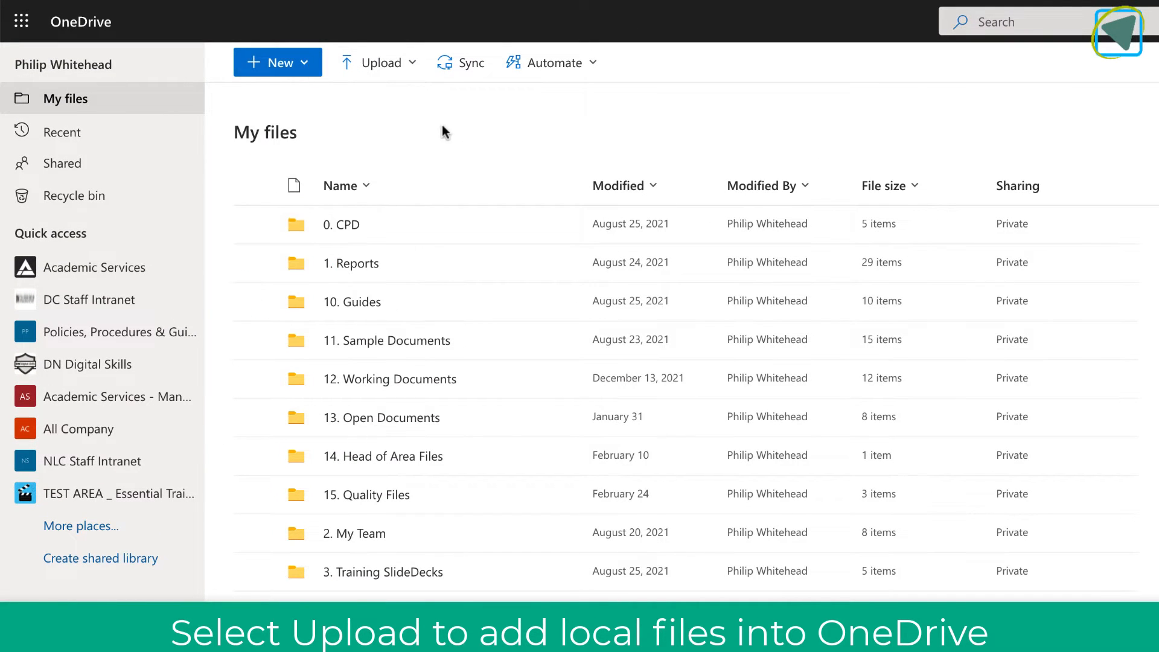
left_click(376, 62)
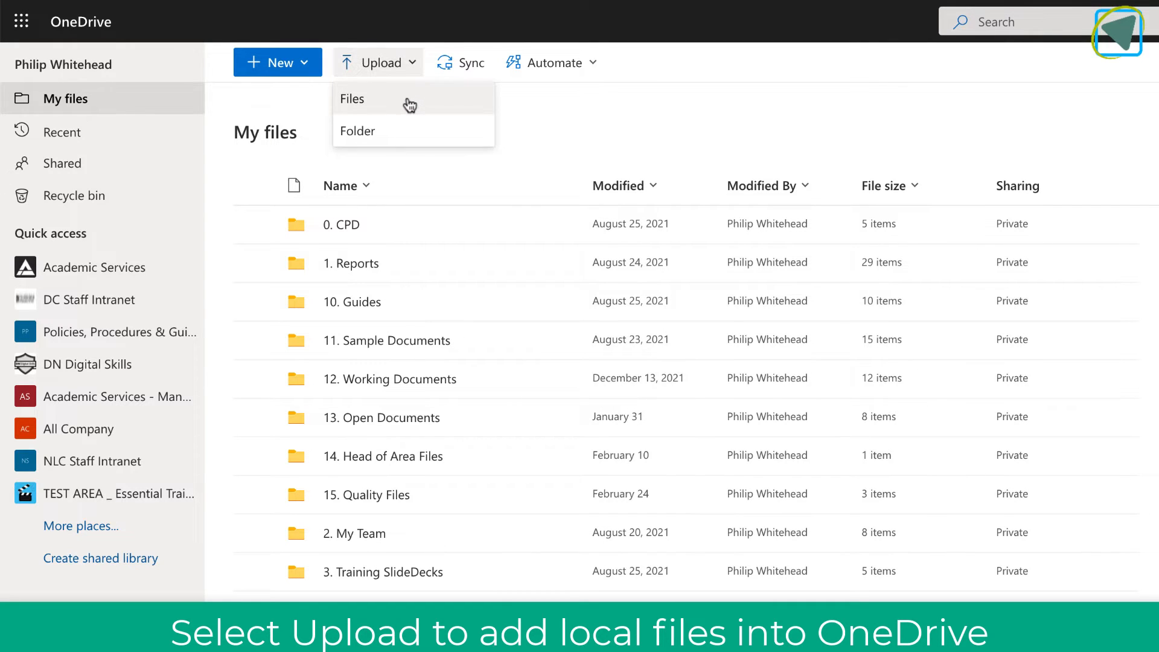
Step: Upload Padlet PB Blog Final.docx from Downloads and scroll to find it in My files
left_click(352, 98)
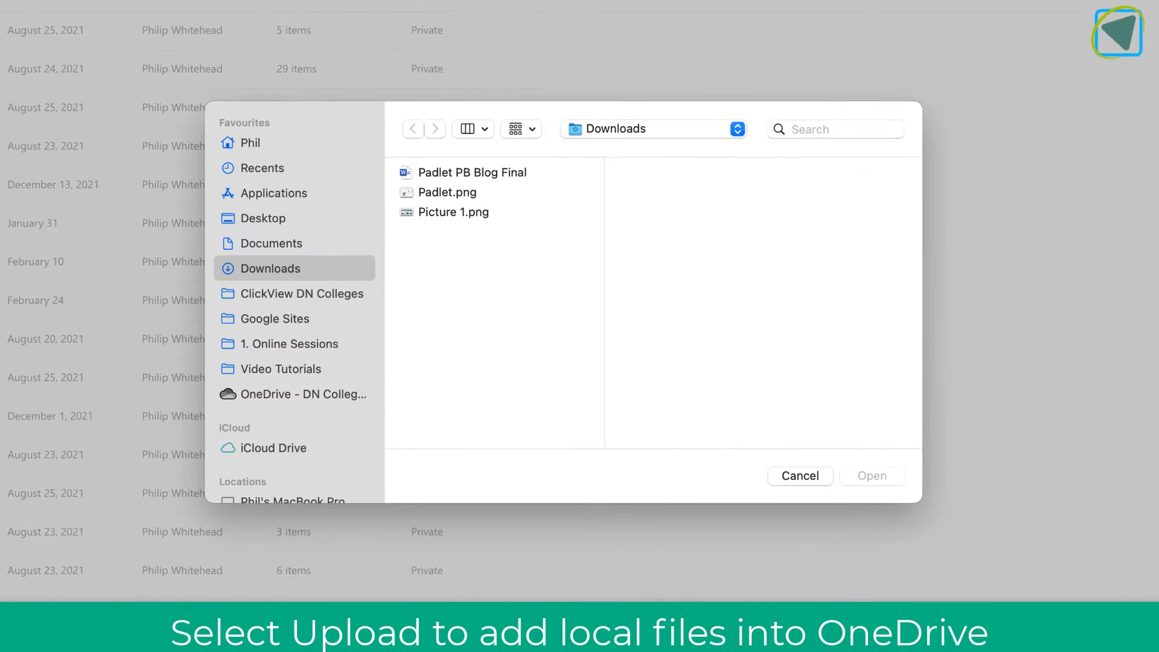
left_click(472, 172)
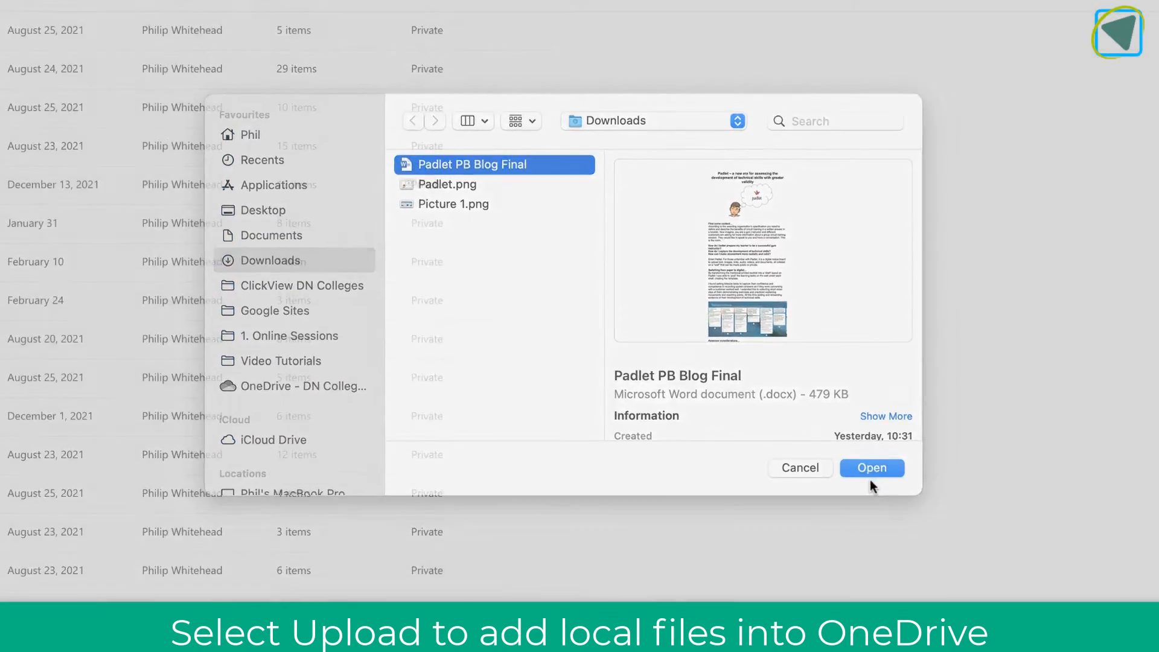
left_click(871, 468)
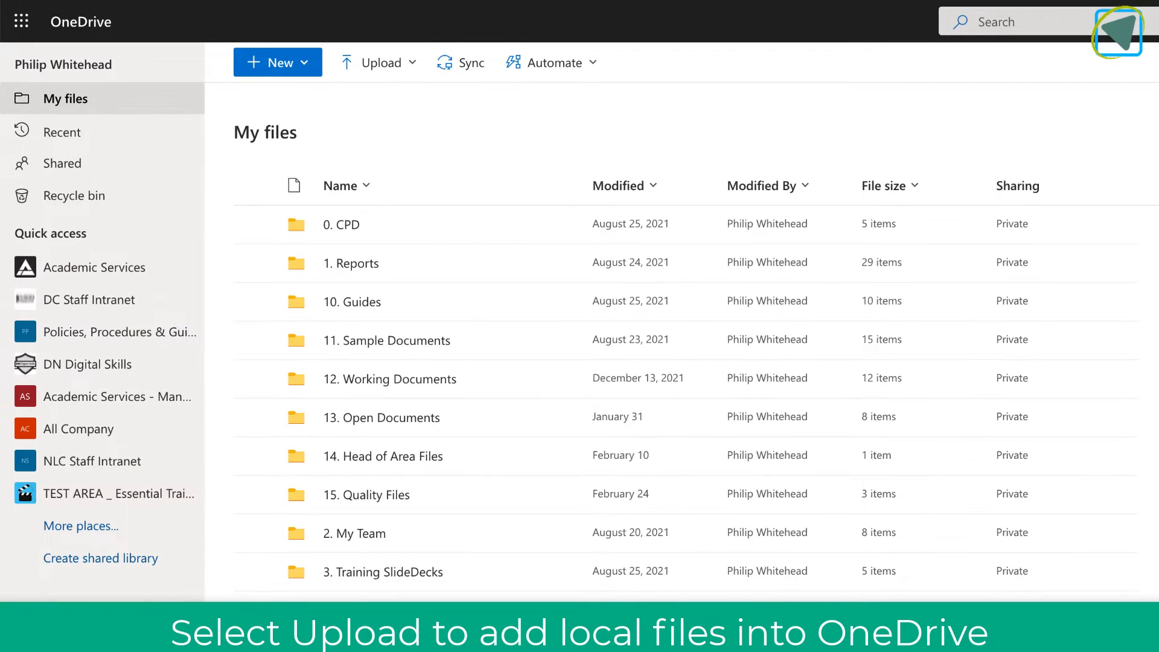
scroll("down", 3)
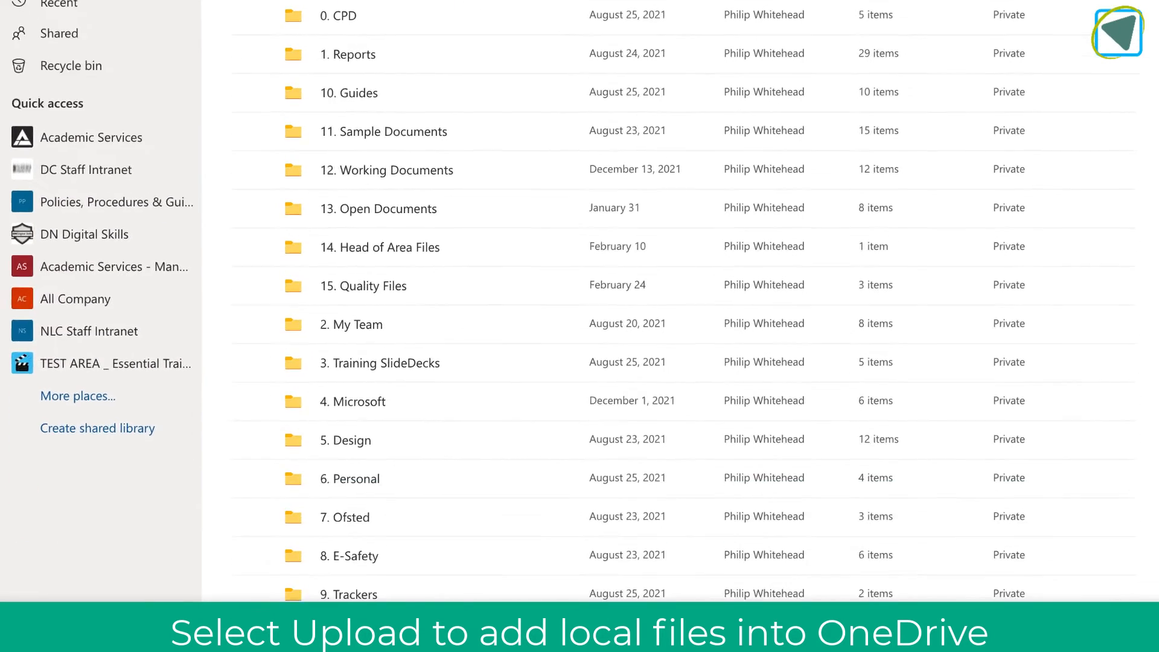
scroll("down", 3)
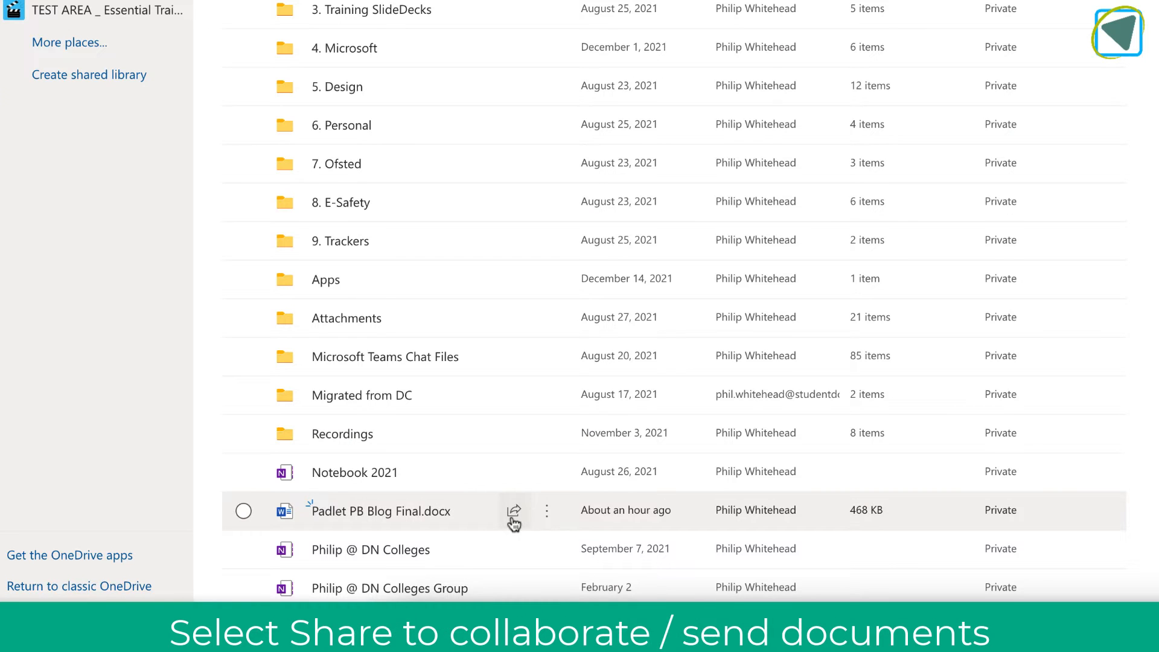
left_click(513, 511)
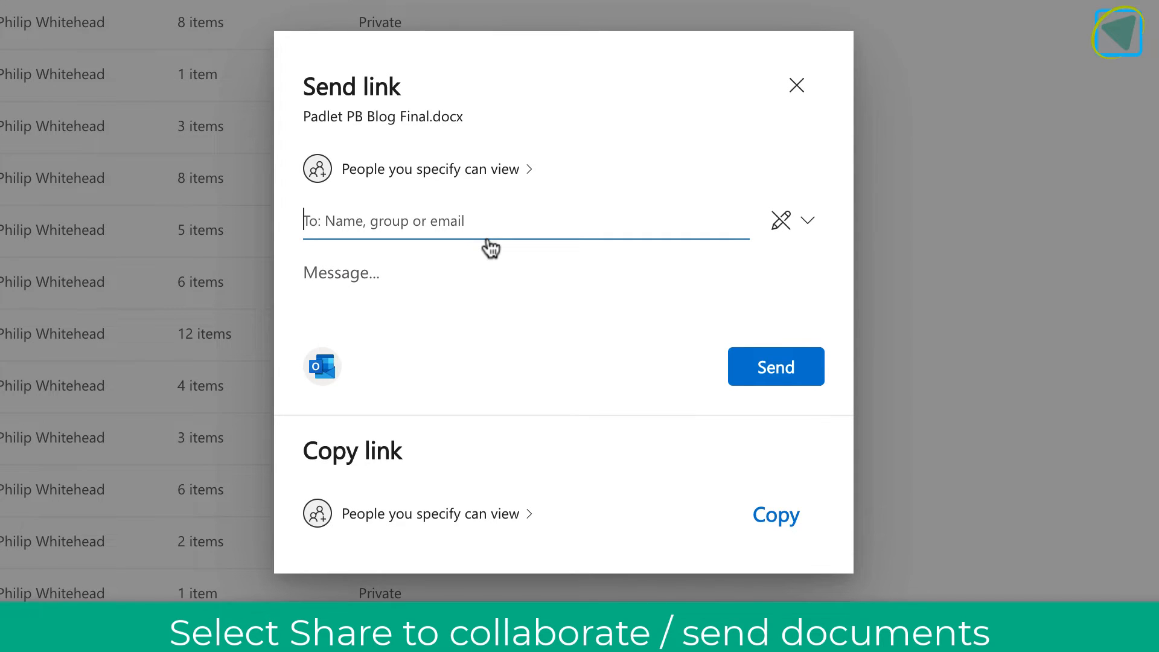
left_click(432, 169)
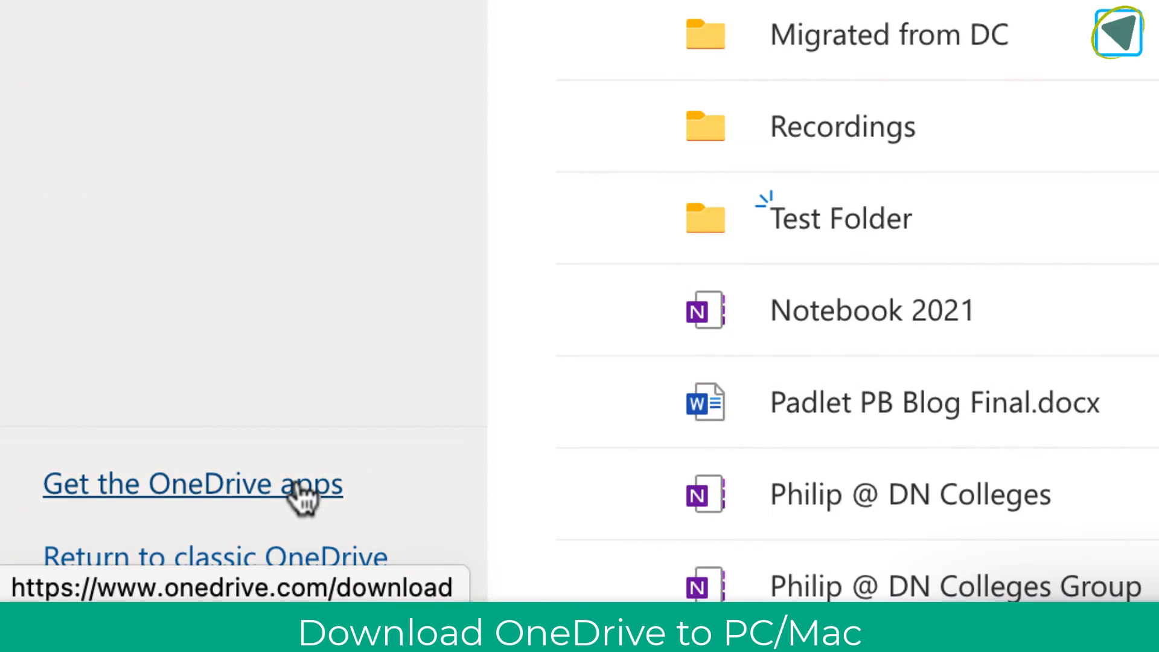
Step: Follow 'Get the OneDrive apps' in the left navigation pane
left_click(192, 484)
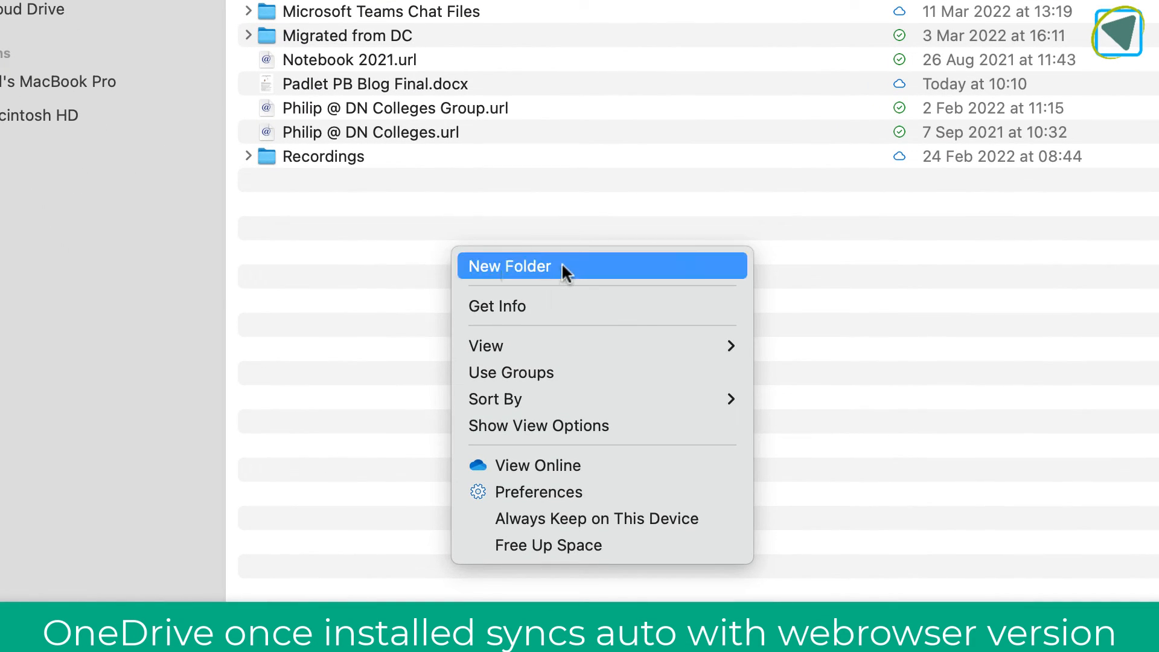
Step: Create a folder named 'Test Folder' in the synced OneDrive folder in Finder
left_click(509, 267)
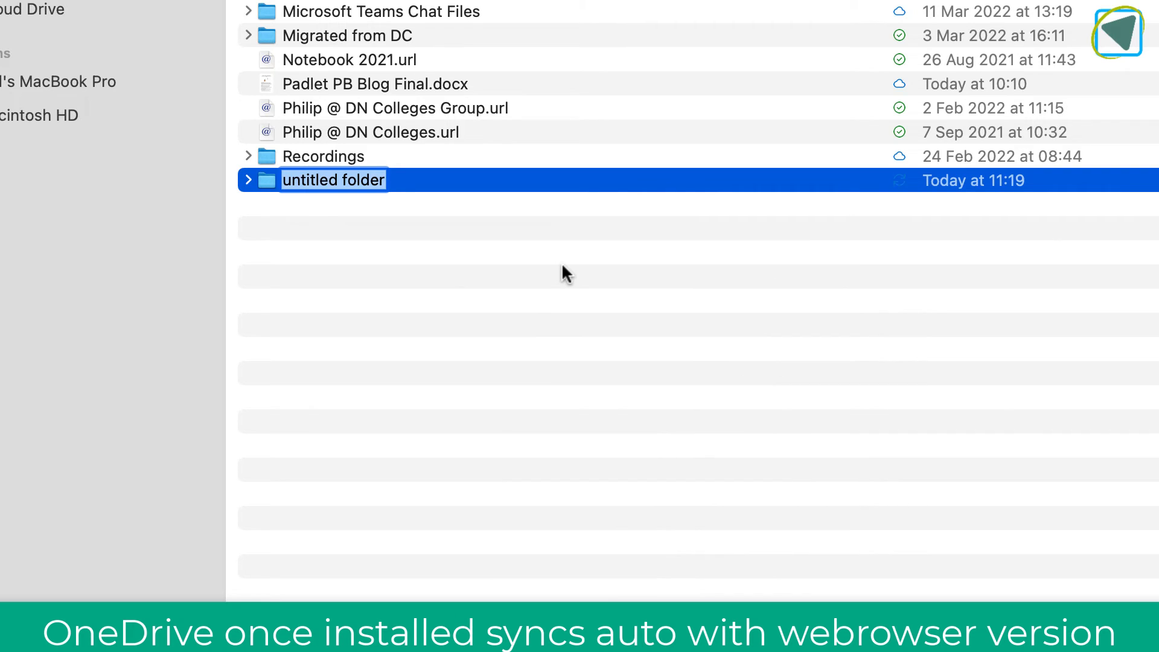
type("Test Folder")
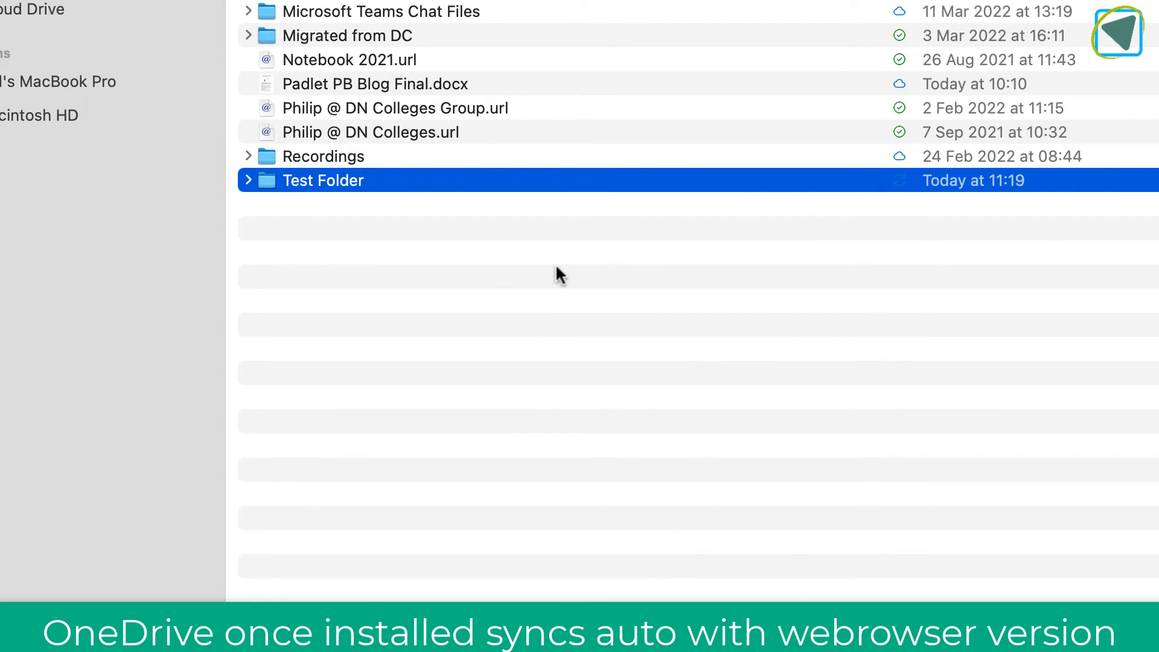
mouse_move(494, 227)
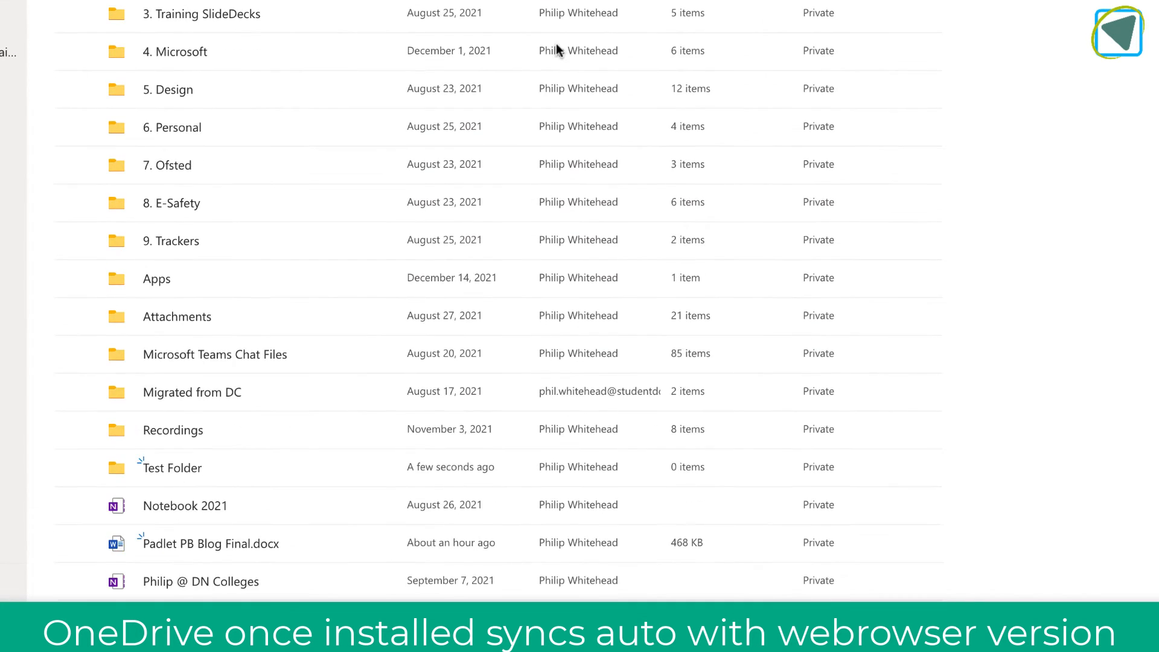
mouse_move(182, 481)
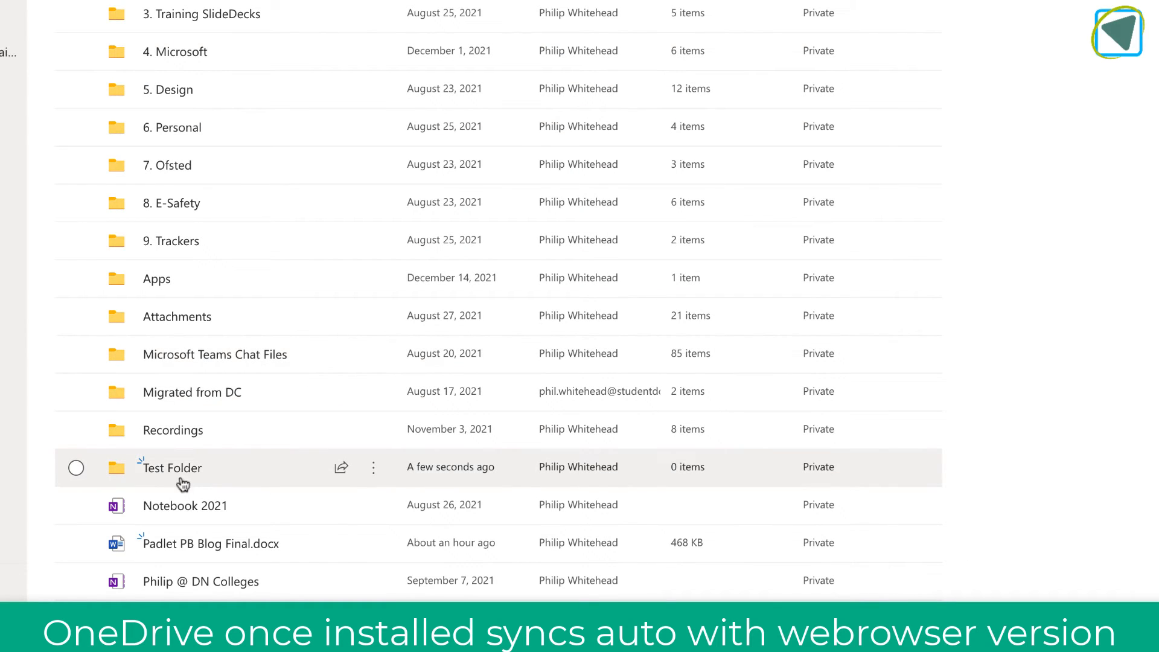
mouse_move(172, 468)
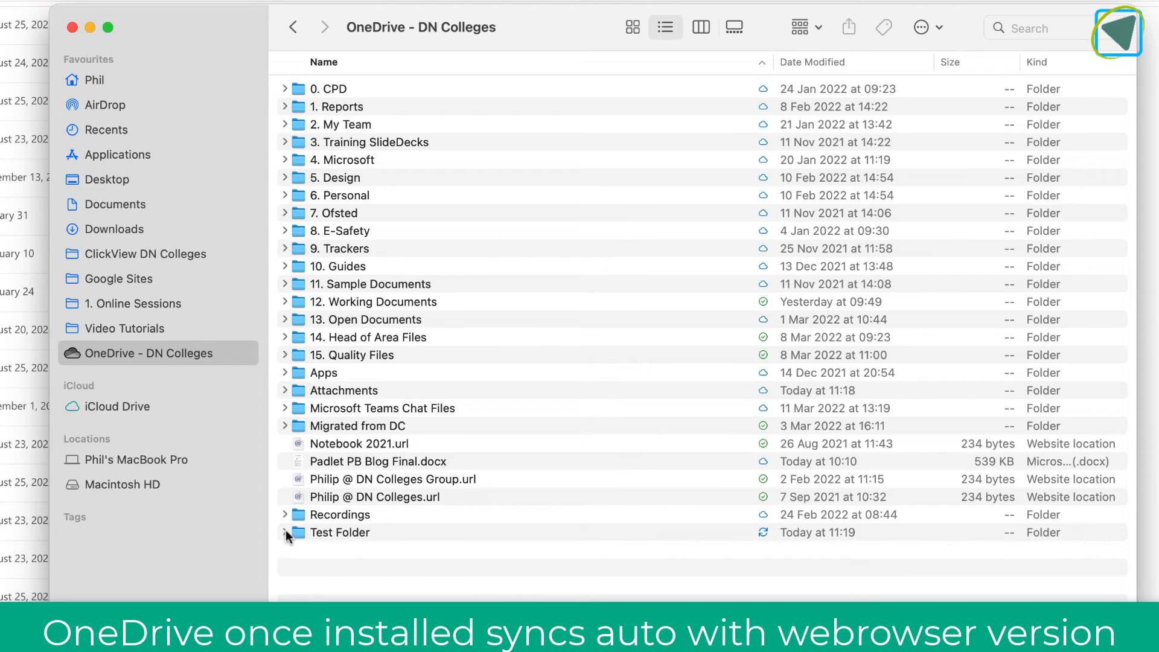
Step: Check Test Folder and the docx in Finder, then open Padlet PB Blog Final.docx online
left_click(340, 533)
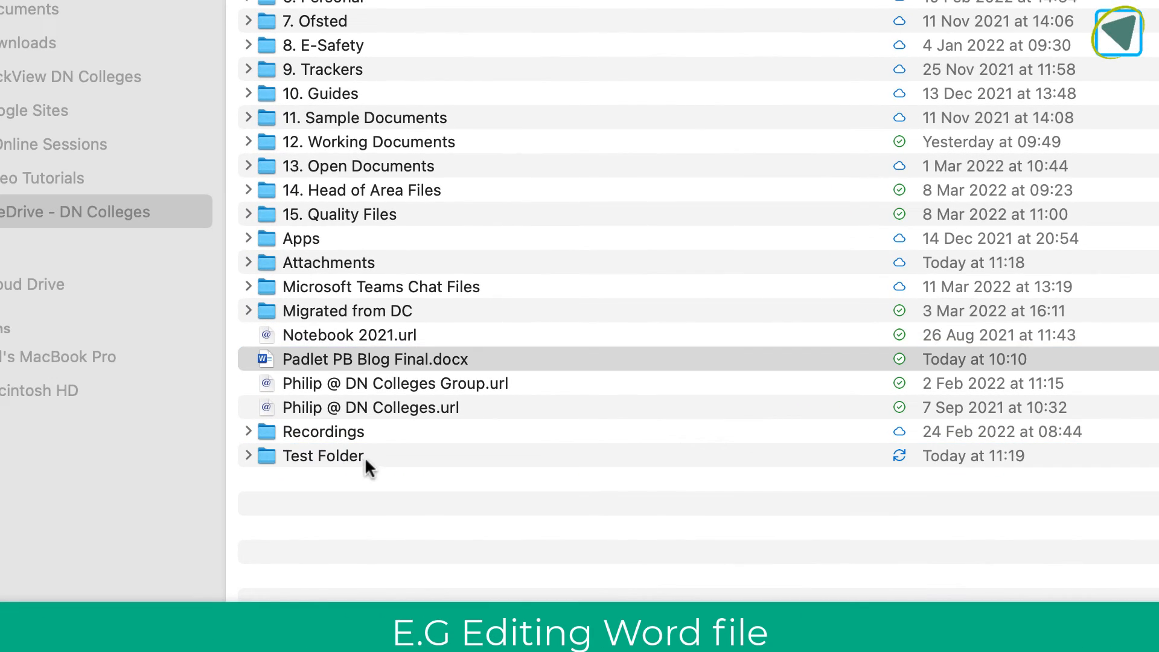
mouse_move(362, 472)
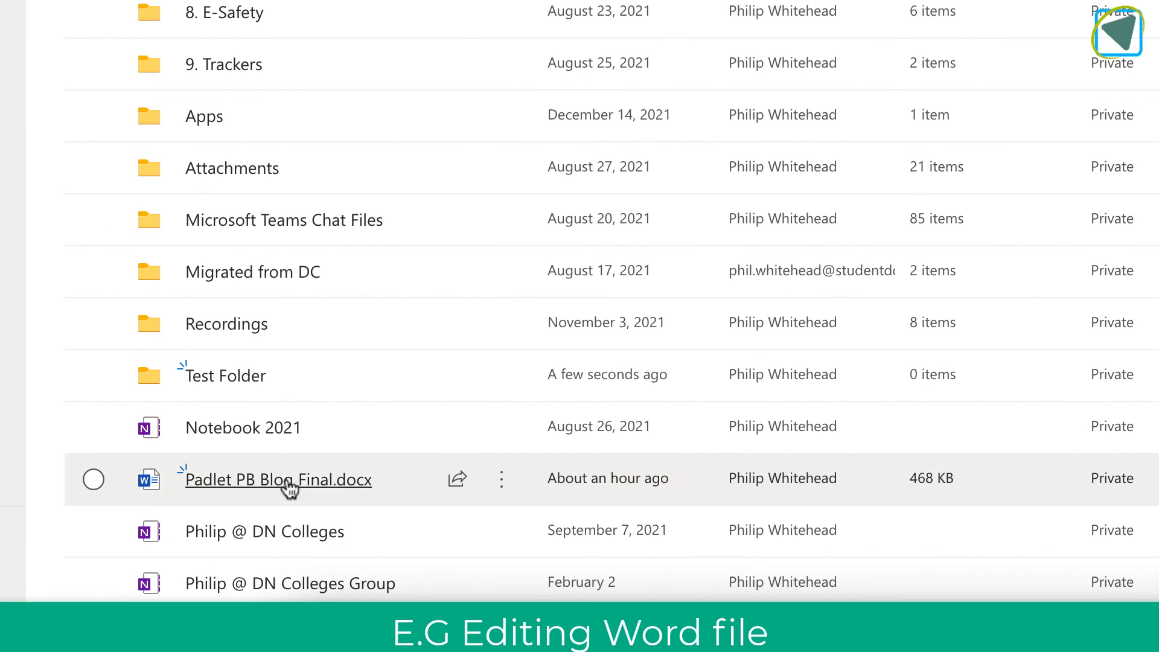
left_click(279, 478)
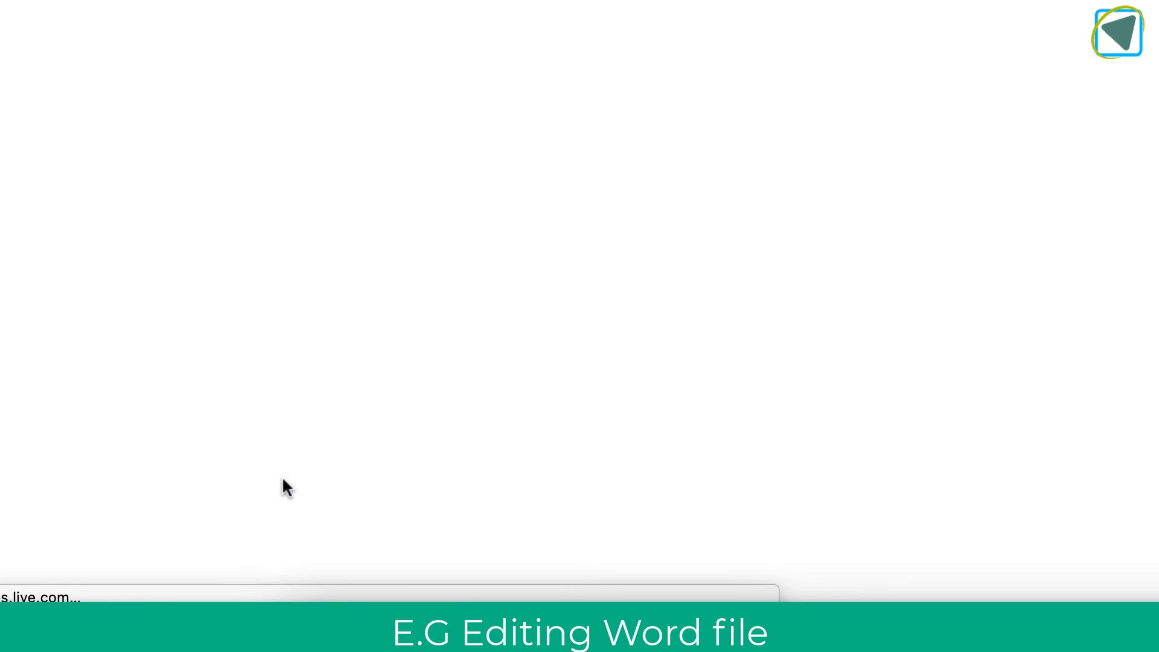